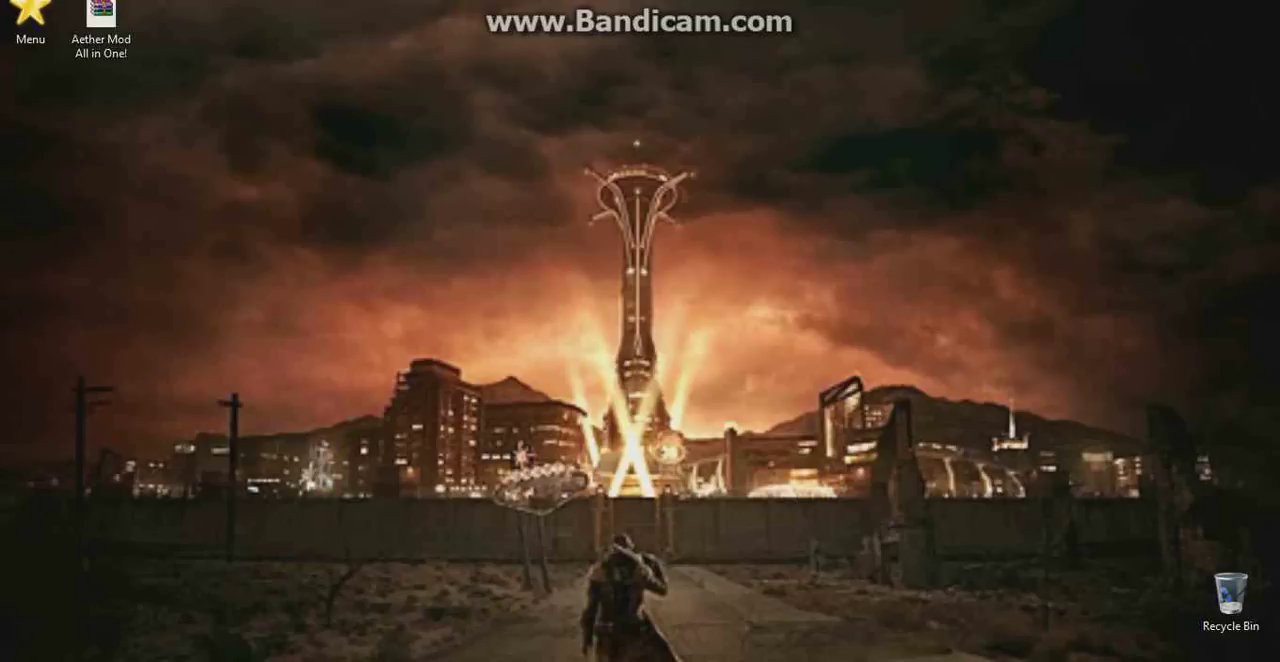
# - Move the Aether Mod All in One archive into the desktop's left column below Menu
pyautogui.click(100, 20)
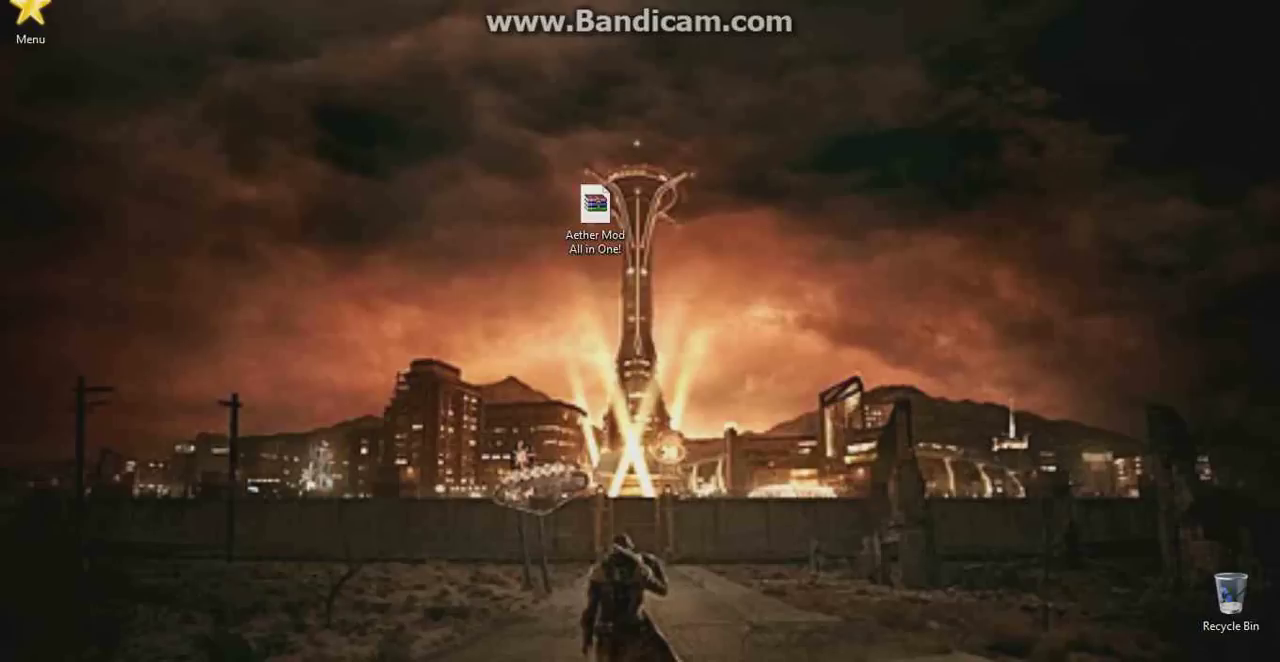
pyautogui.click(594, 204)
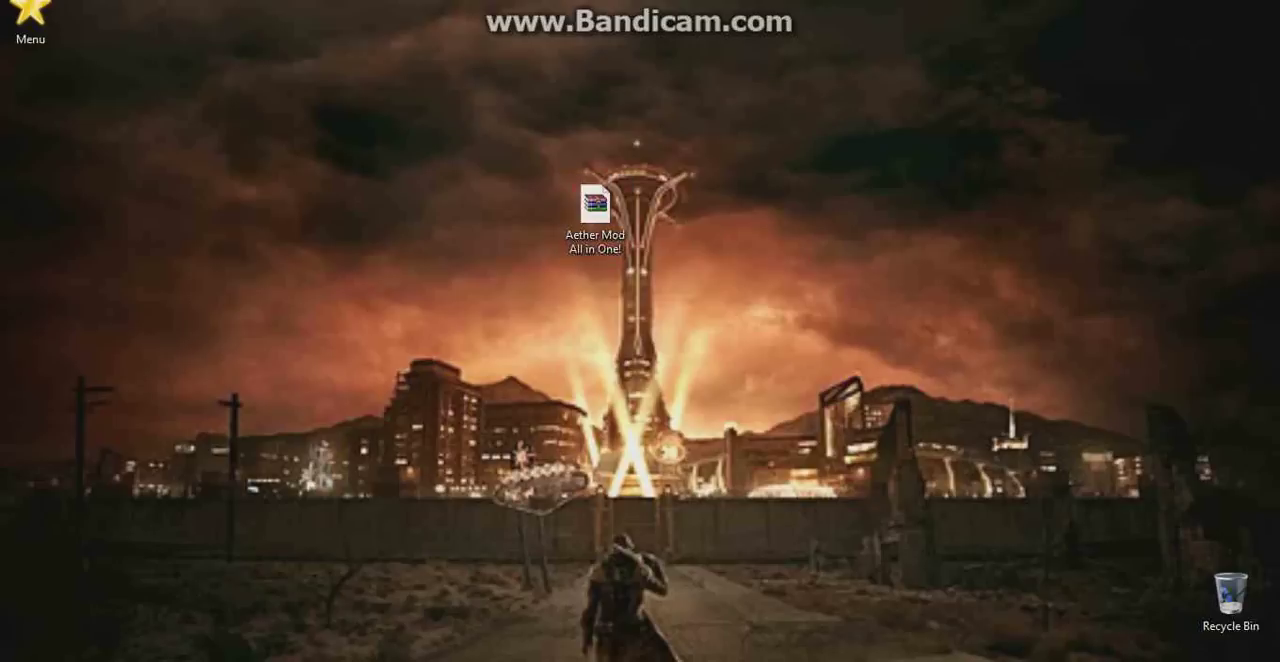
pyautogui.moveTo(596, 204); pyautogui.dragTo(170, 110)
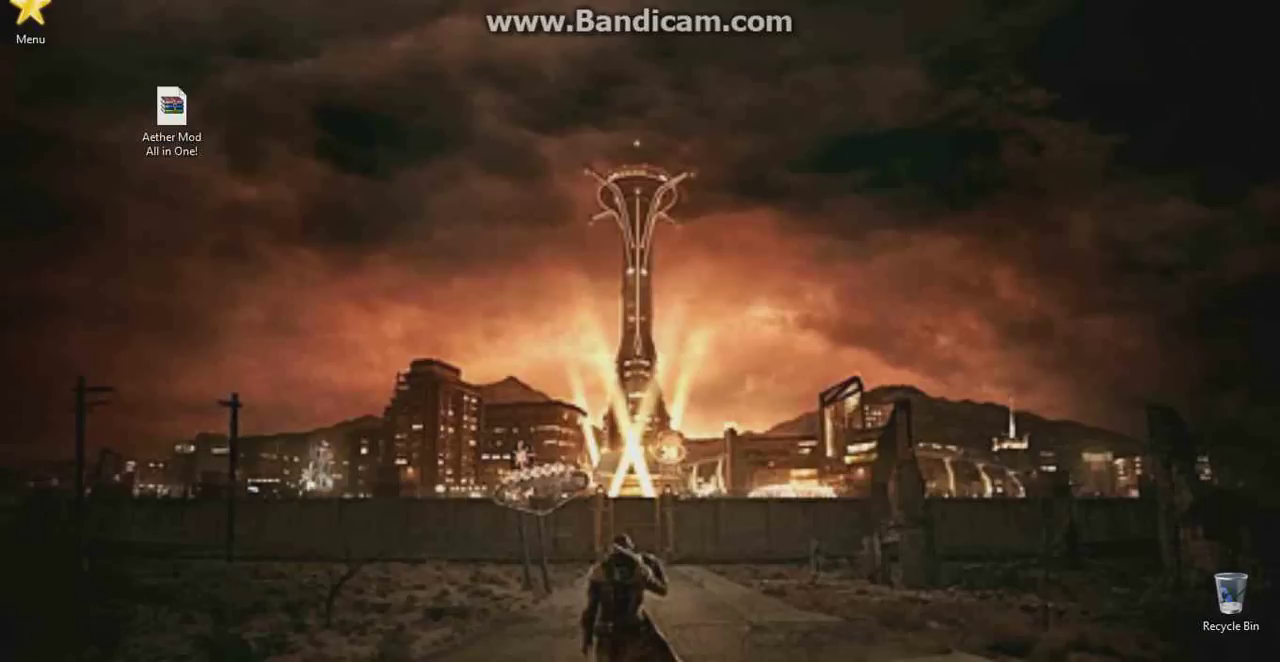
# - Extract the Aether, AudioMod, ModLoader and ShockAPI zips to the desktop and start the Minecraft launcher
pyautogui.doubleClick(172, 106)
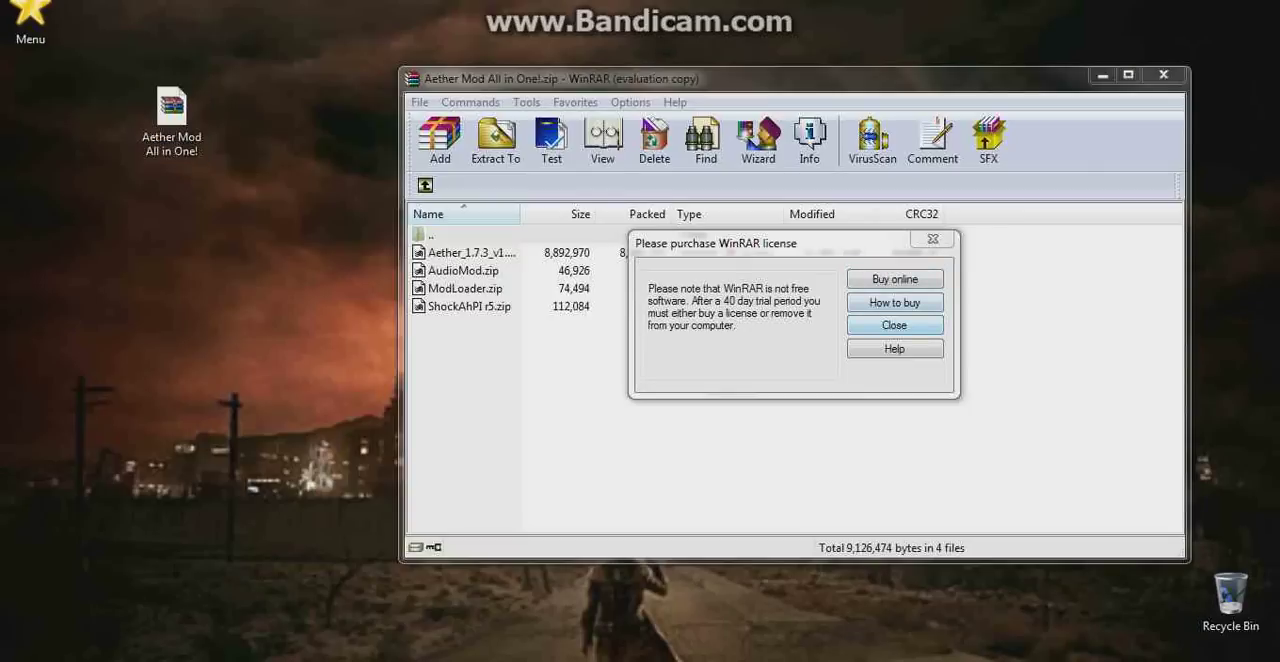
pyautogui.click(892, 324)
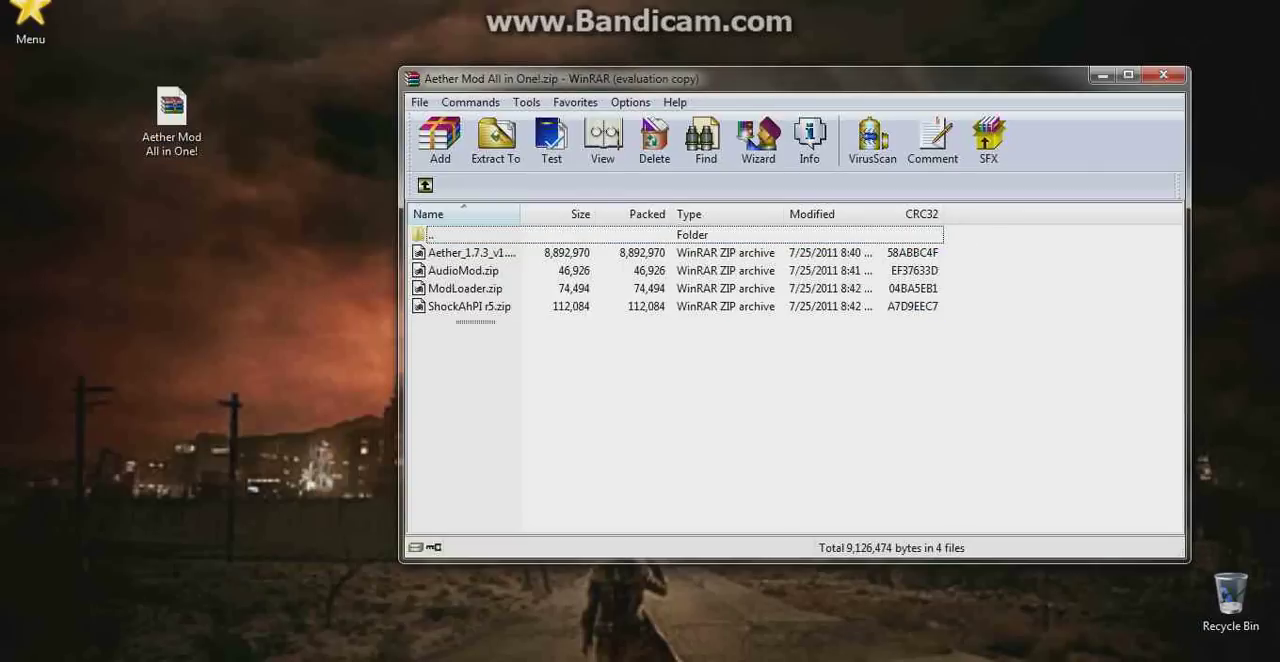
pyautogui.press('ctrl+a')
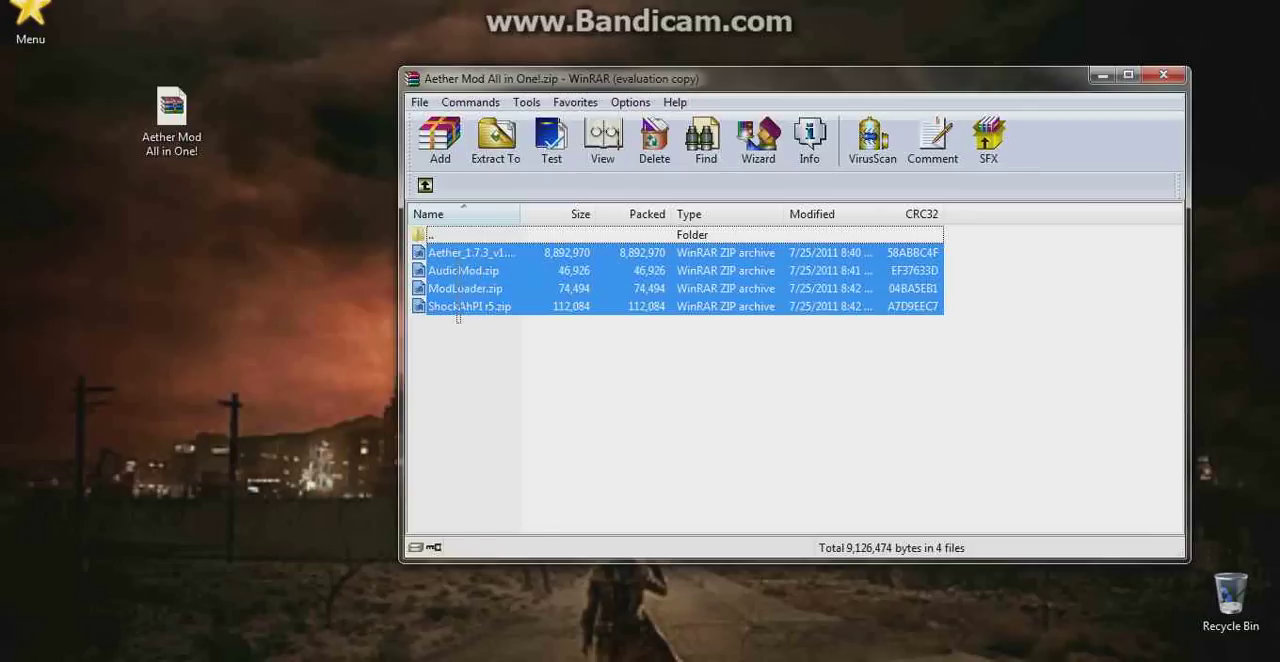
pyautogui.click(496, 140)
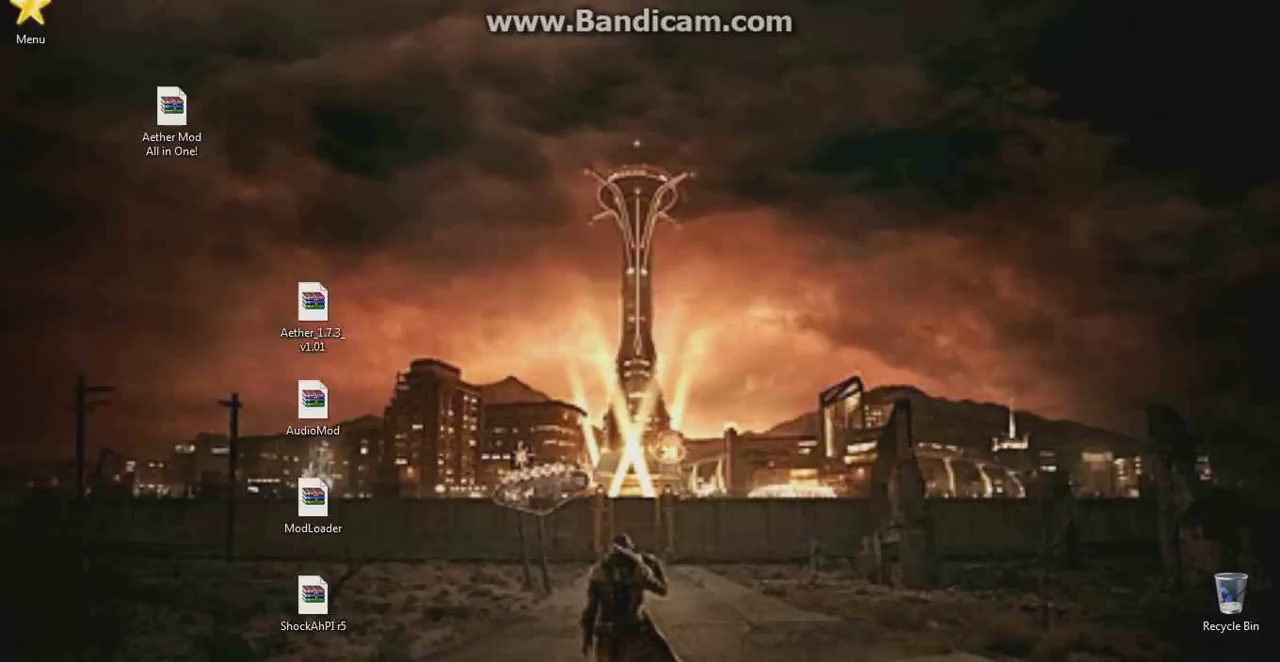
pyautogui.click(170, 106)
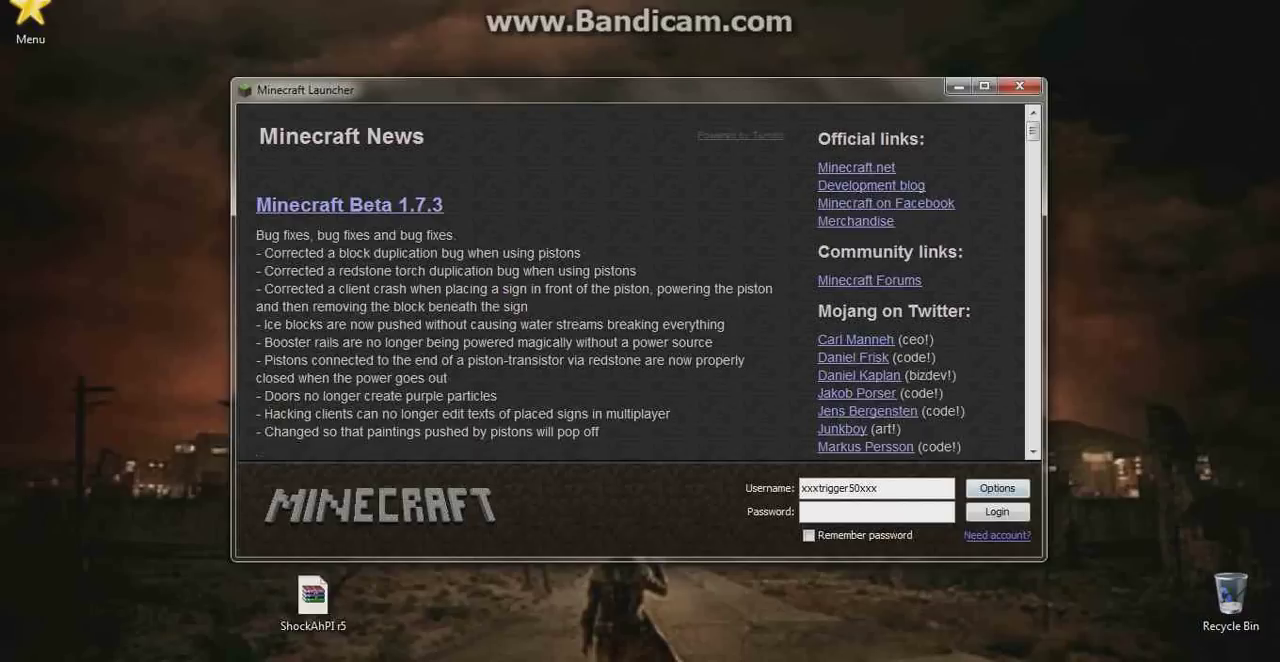
# - Open the .minecraft game folder from the launcher's Options via the game location link
pyautogui.click(996, 488)
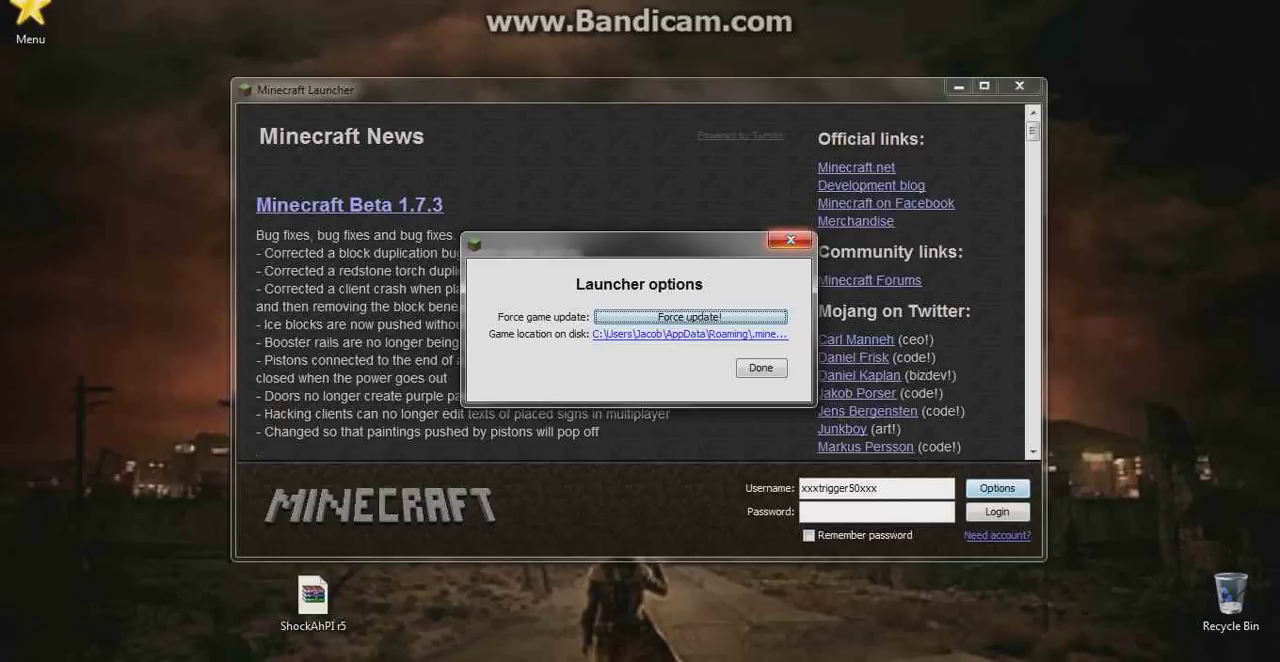
pyautogui.click(690, 334)
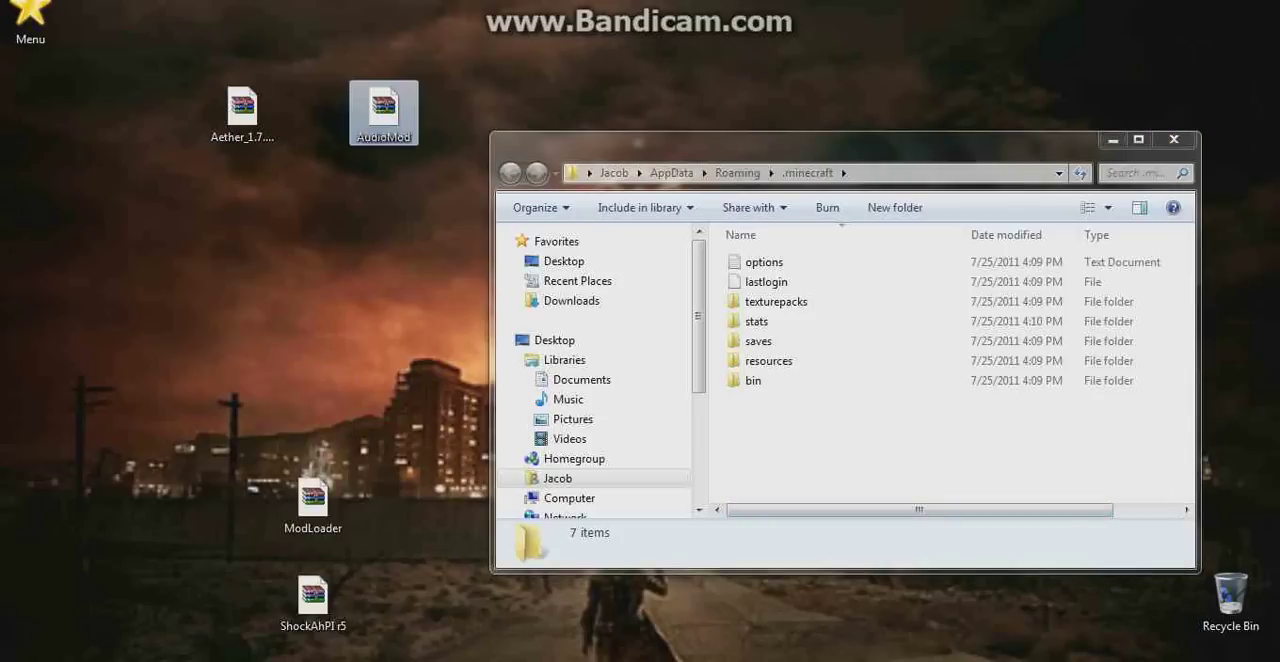
# - Open minecraft.jar from the game's bin folder in WinRAR
pyautogui.moveTo(312, 500); pyautogui.dragTo(452, 112)
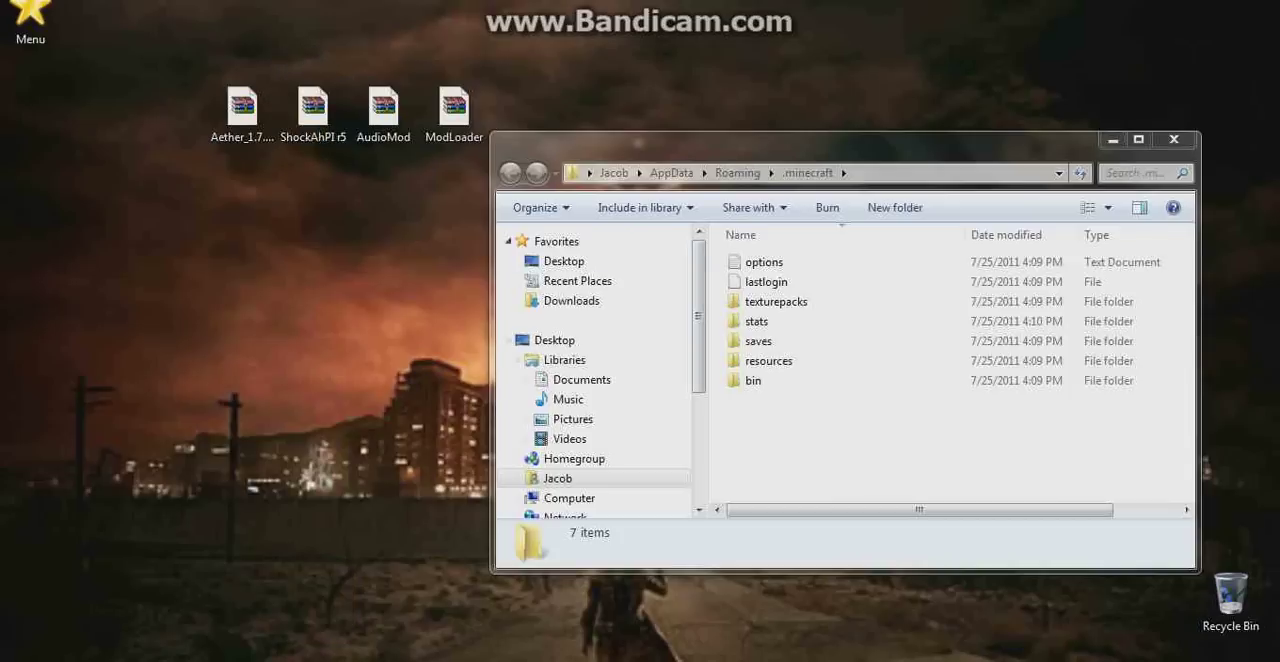
pyautogui.click(752, 380)
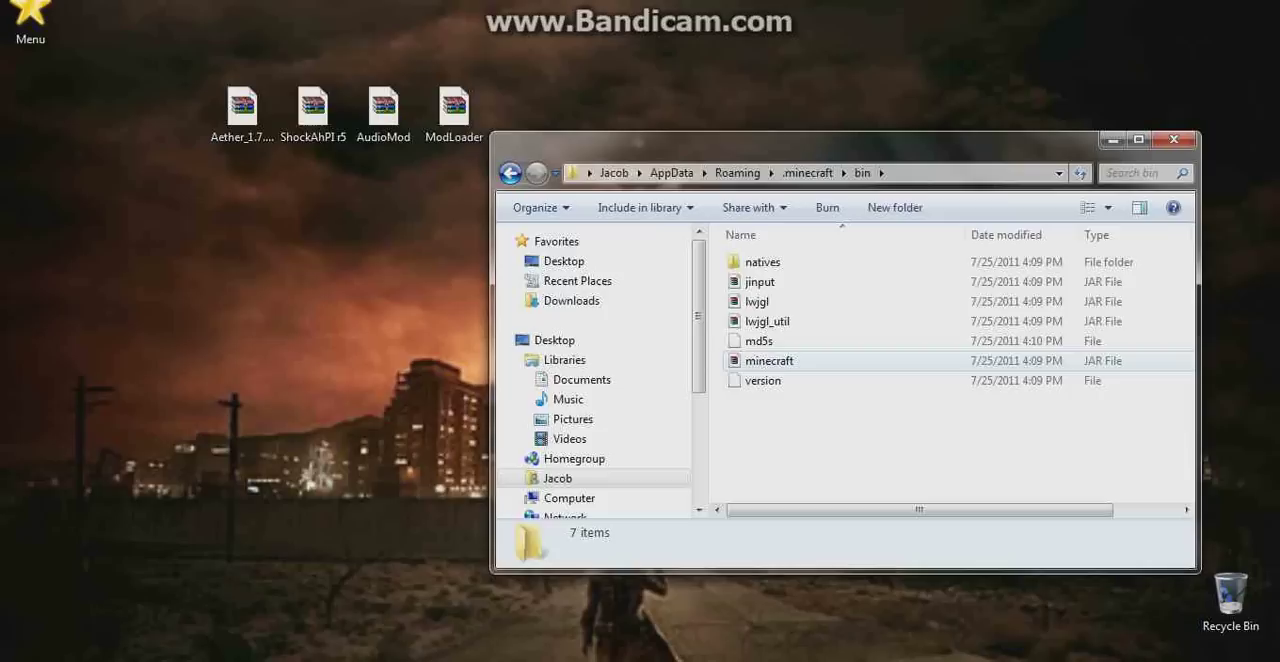
pyautogui.click(768, 360)
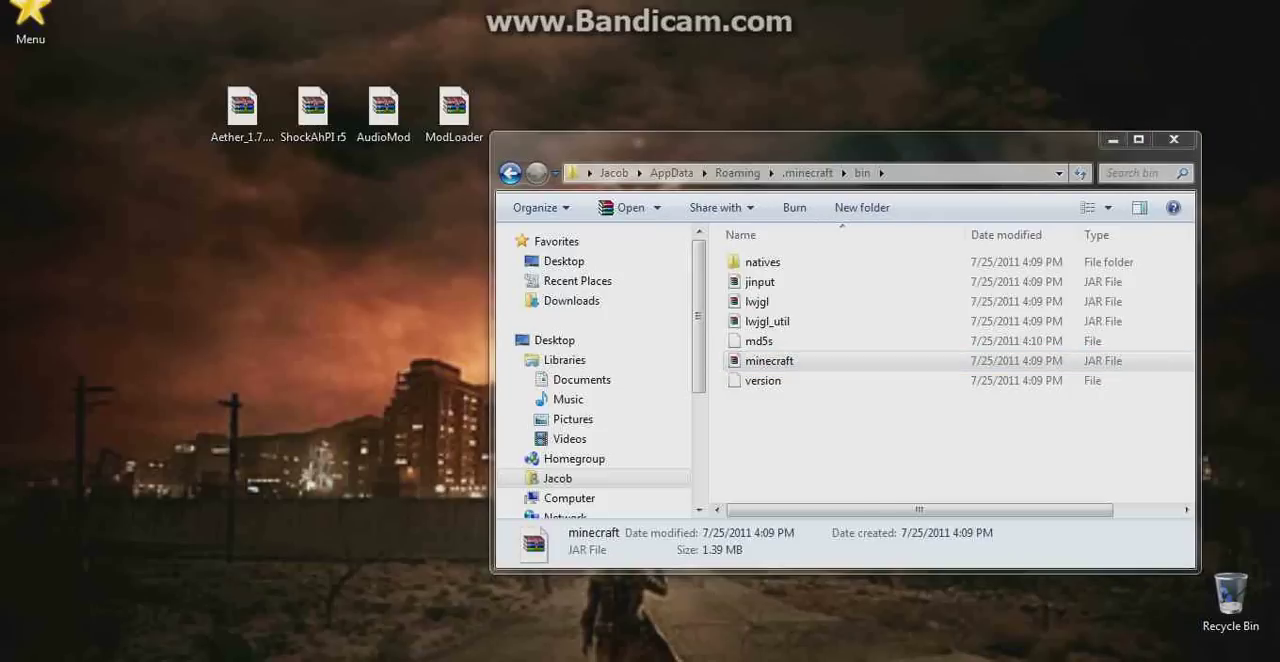
pyautogui.doubleClick(768, 360)
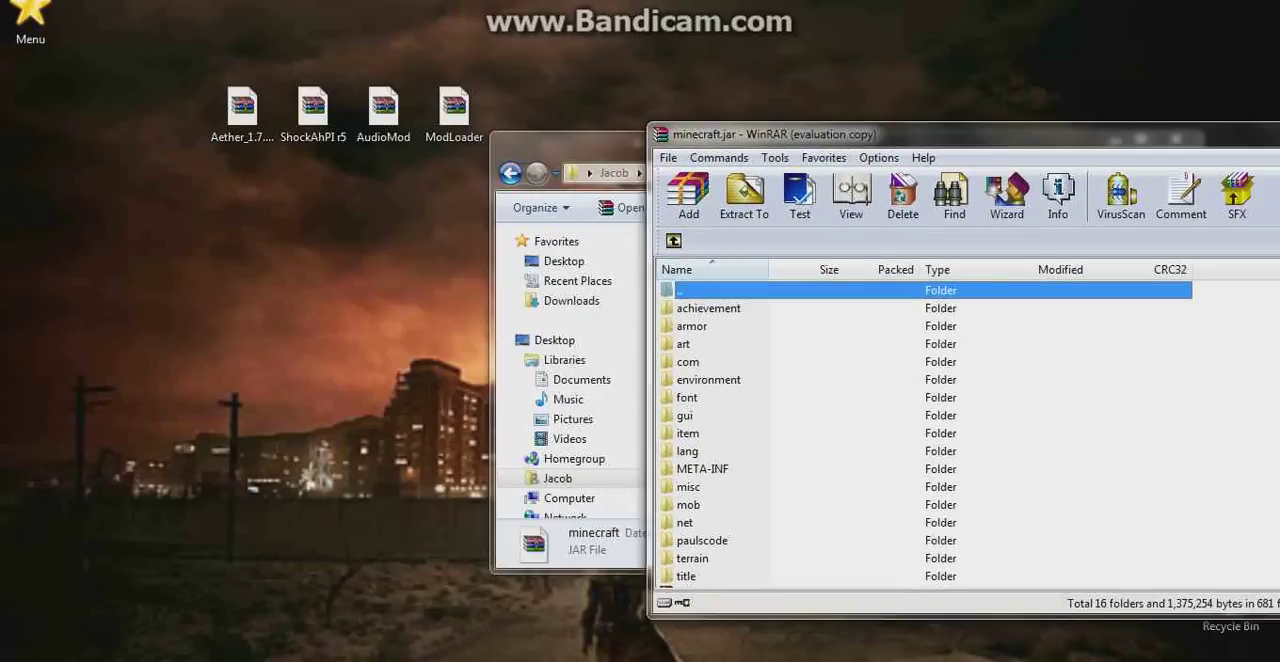
# - Delete the META-INF folder from minecraft.jar
pyautogui.moveTo(770, 134); pyautogui.dragTo(690, 84)
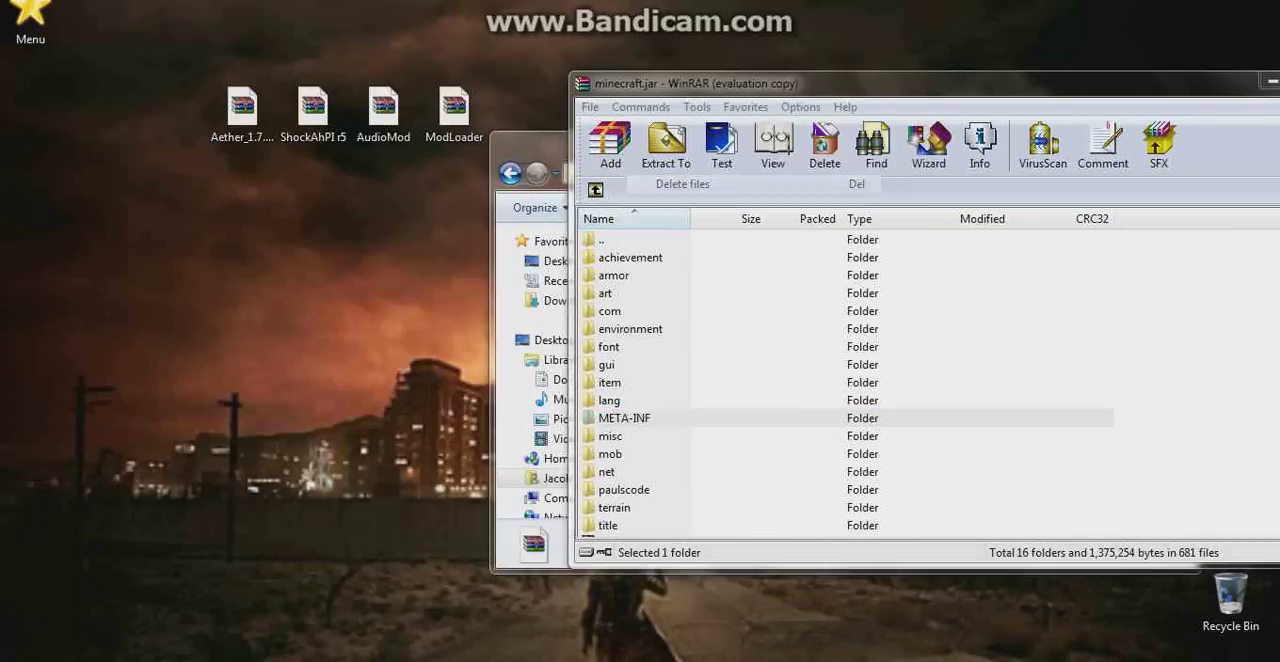
pyautogui.click(824, 144)
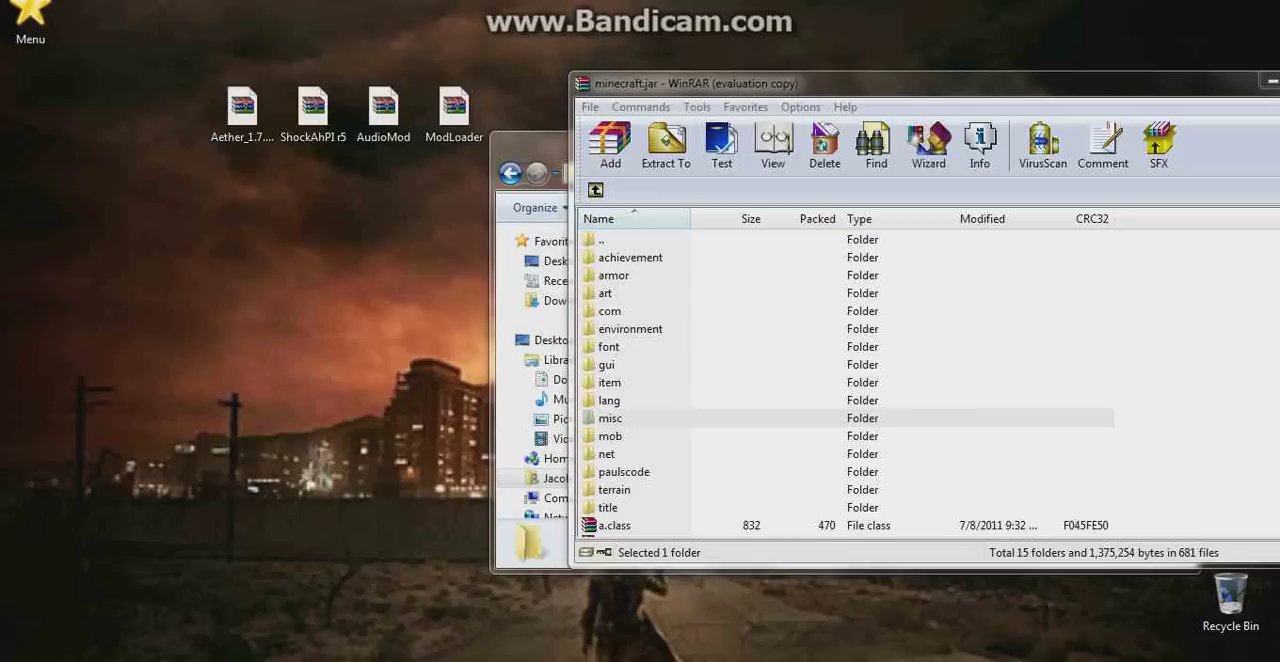
pyautogui.click(452, 106)
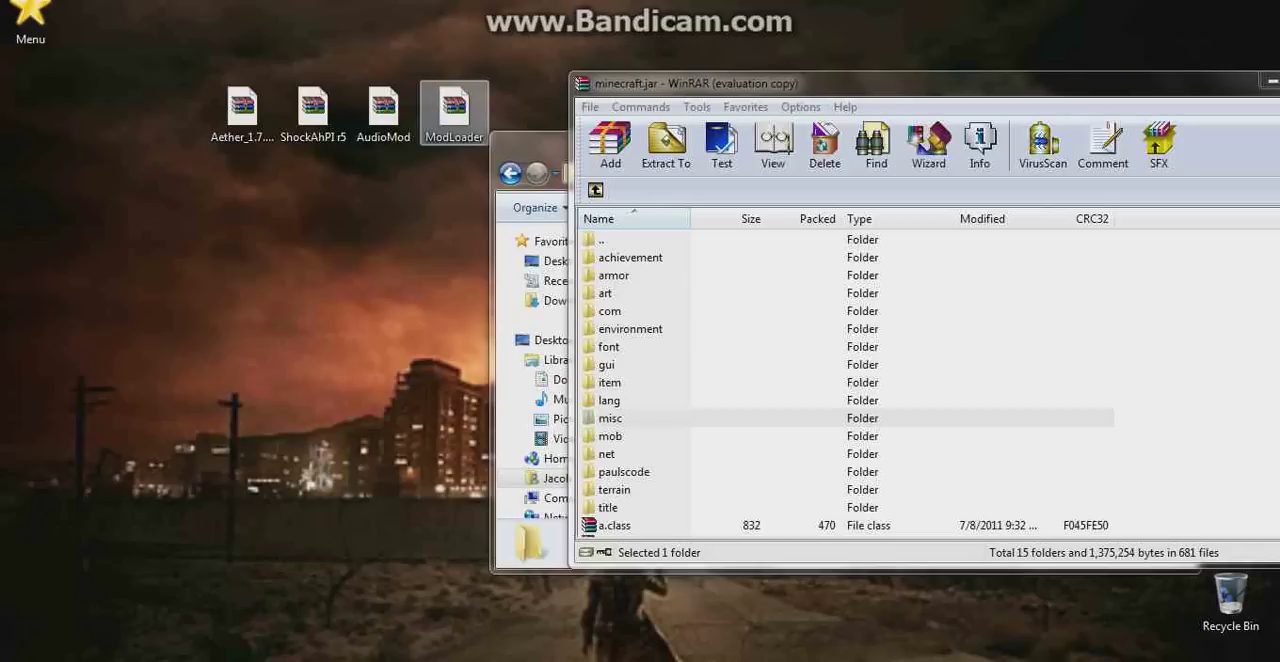
# - Select all of ModLoader.zip's class files for adding into minecraft.jar
pyautogui.doubleClick(452, 104)
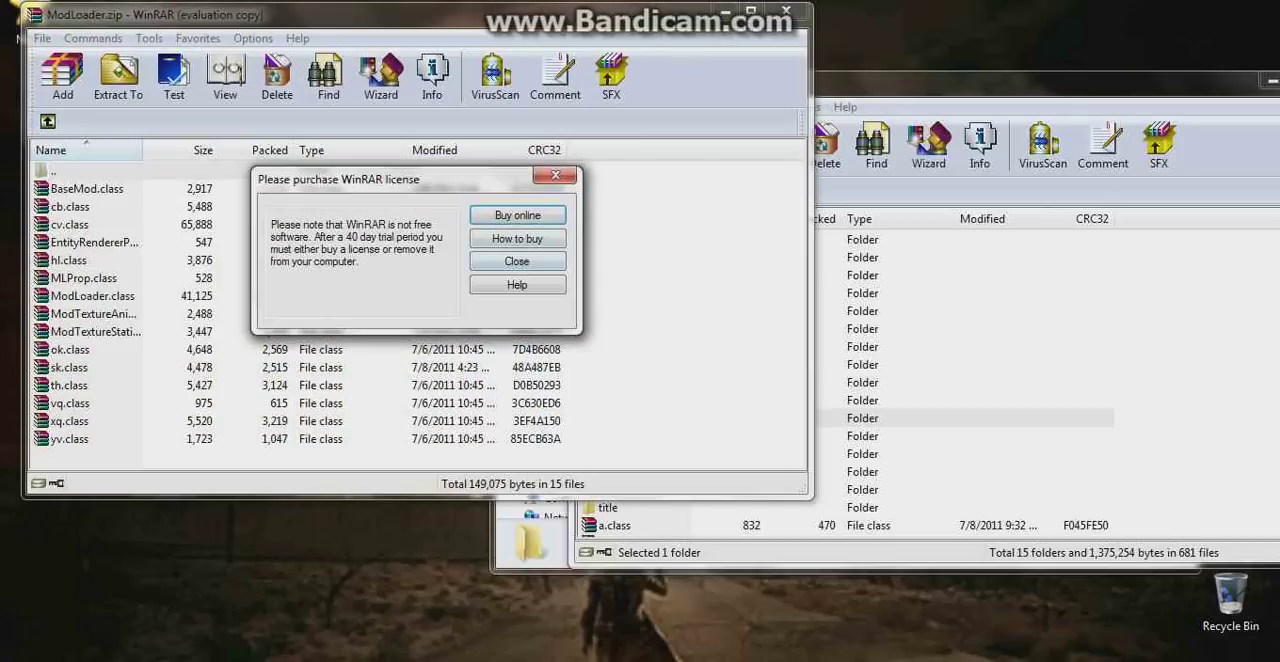
pyautogui.click(516, 260)
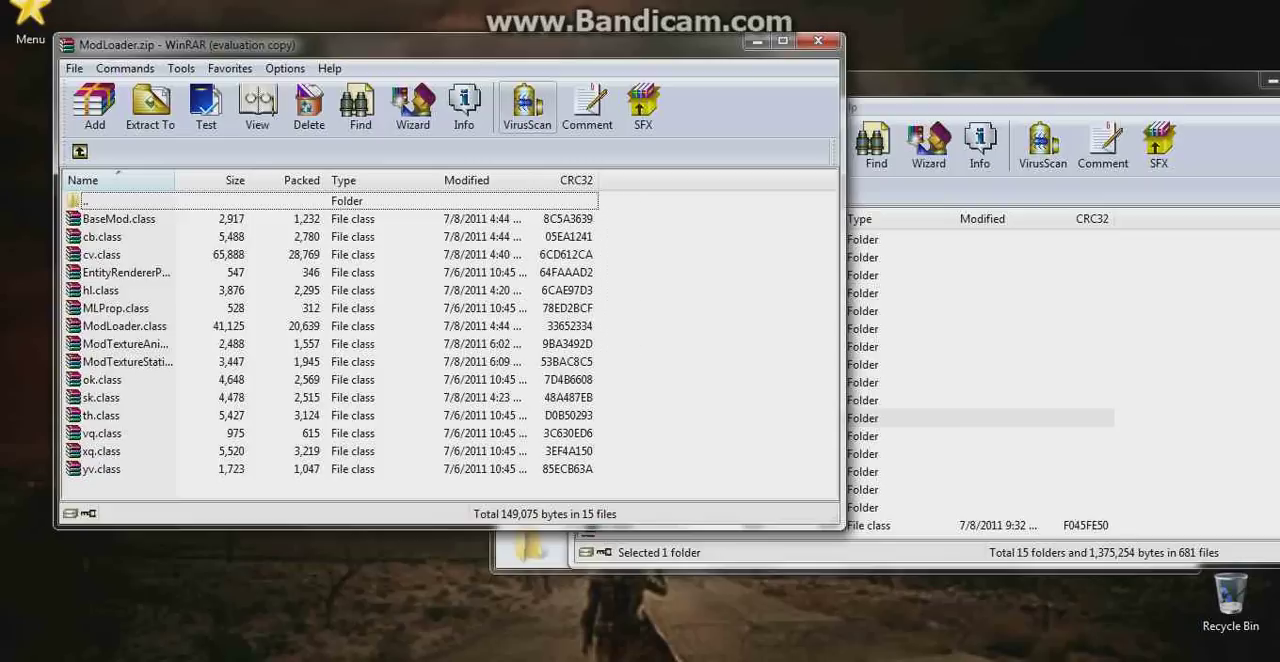
pyautogui.press('ctrl+a')
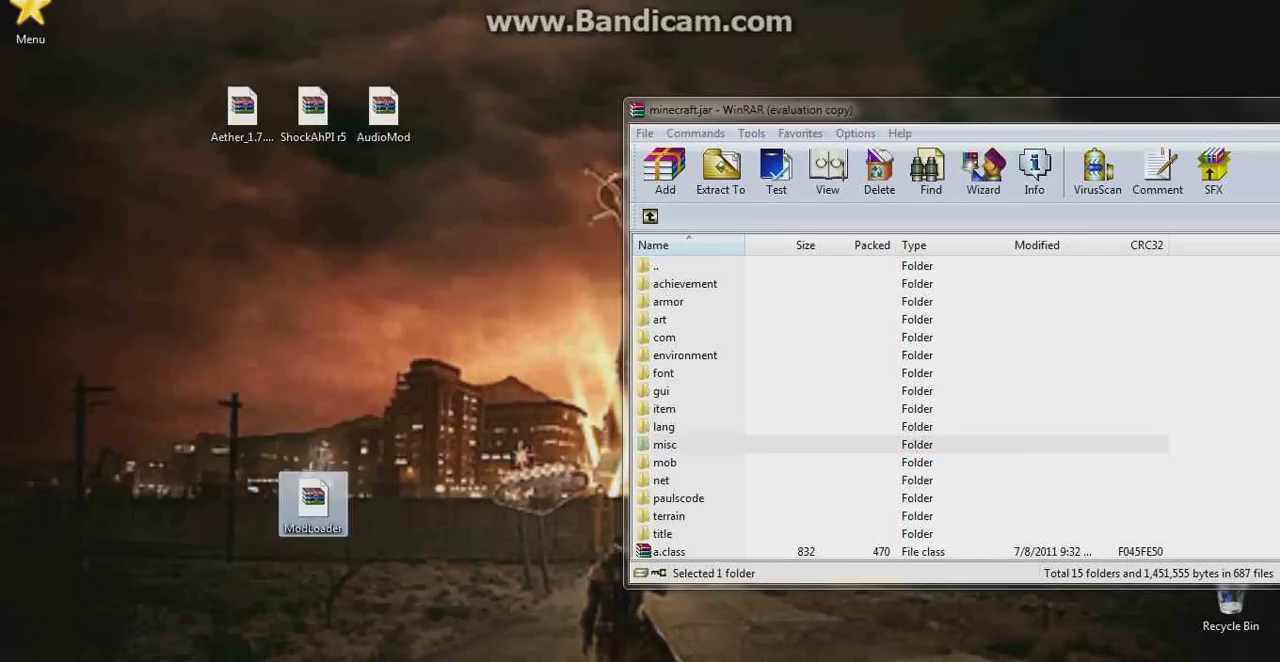
# - Open AudioMod.zip so its ibxm and paulscode folders can be merged into minecraft.jar
pyautogui.click(384, 104)
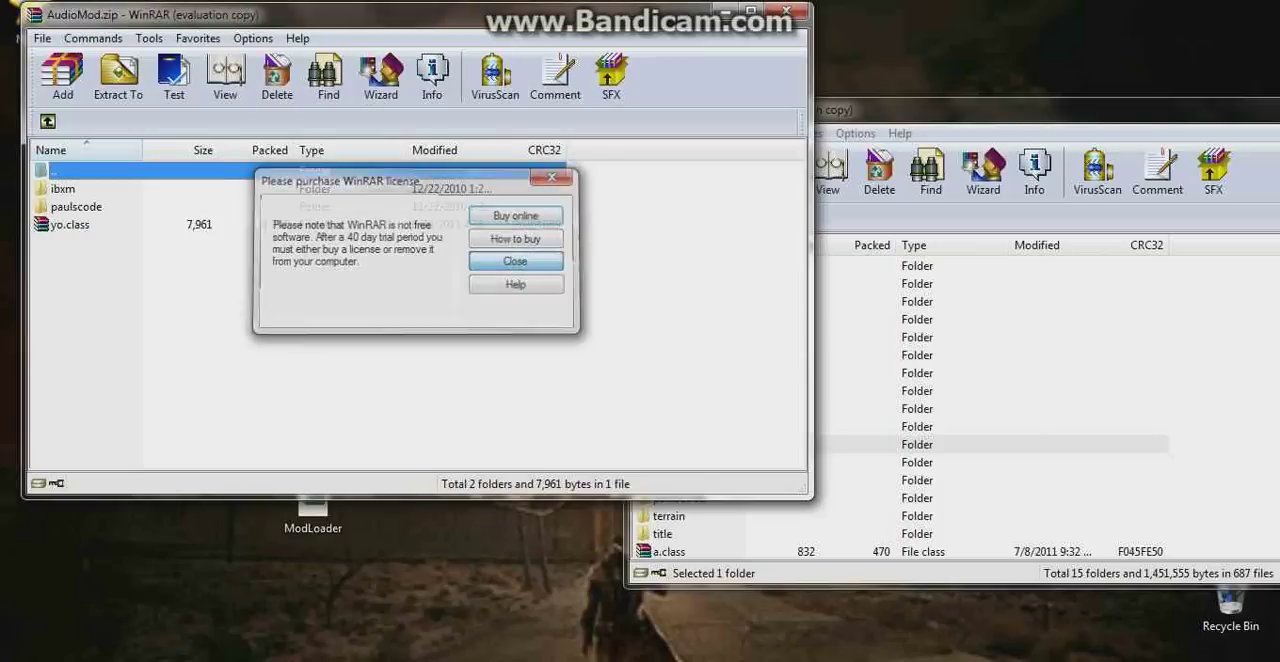
pyautogui.click(516, 260)
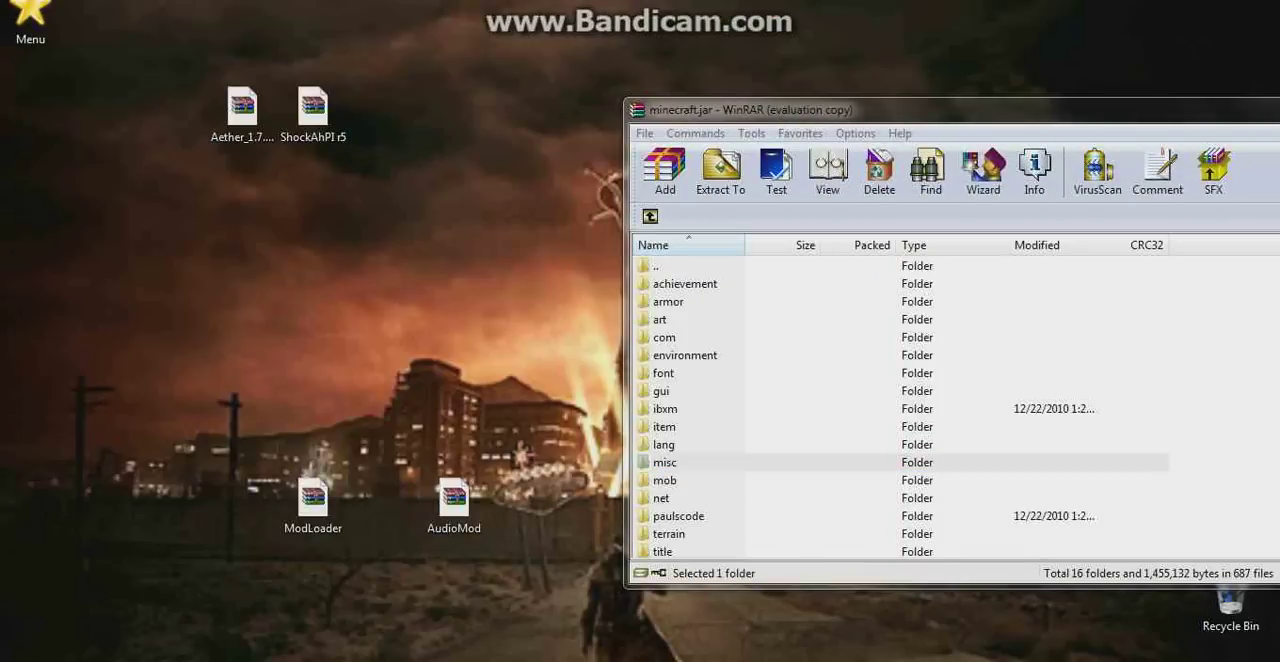
# - Add all class files from ShockAPI's bin folder into minecraft.jar
pyautogui.click(312, 106)
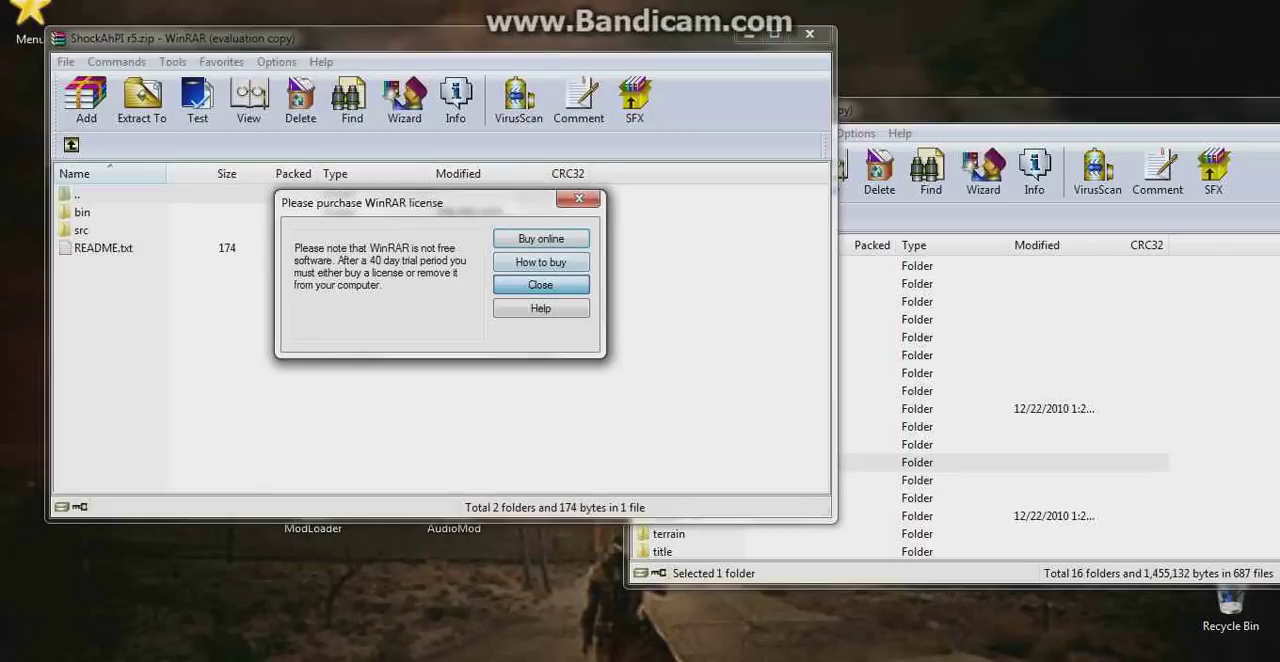
pyautogui.click(540, 284)
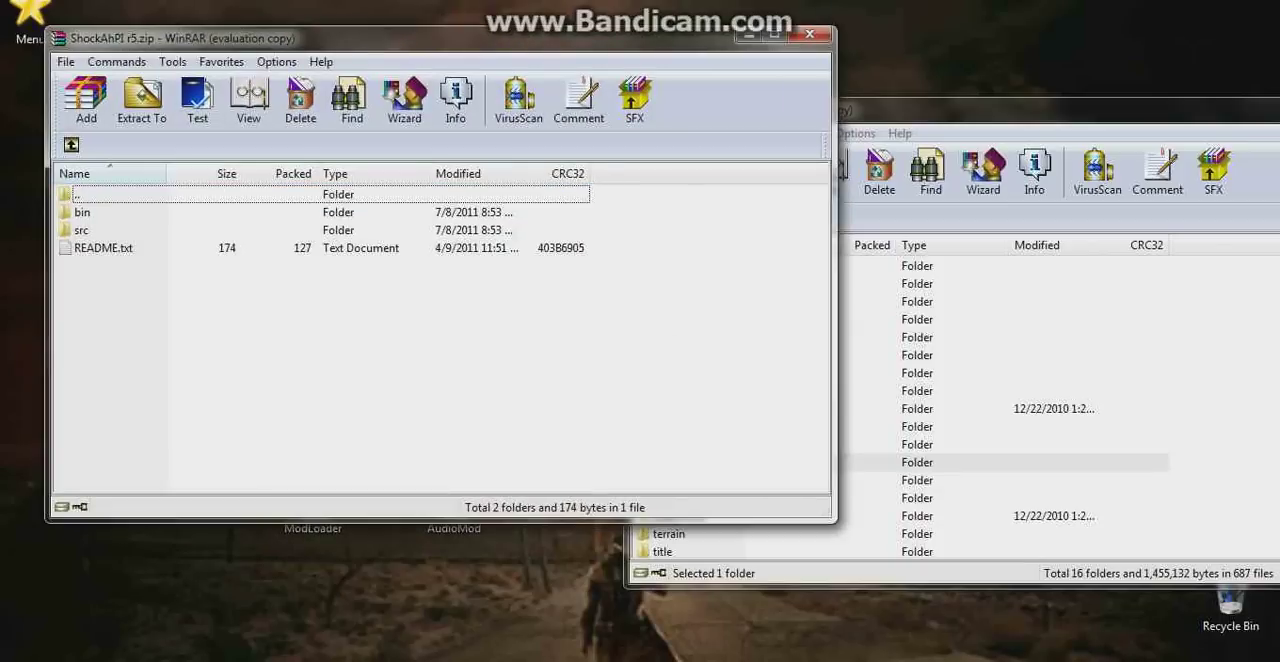
pyautogui.click(84, 212)
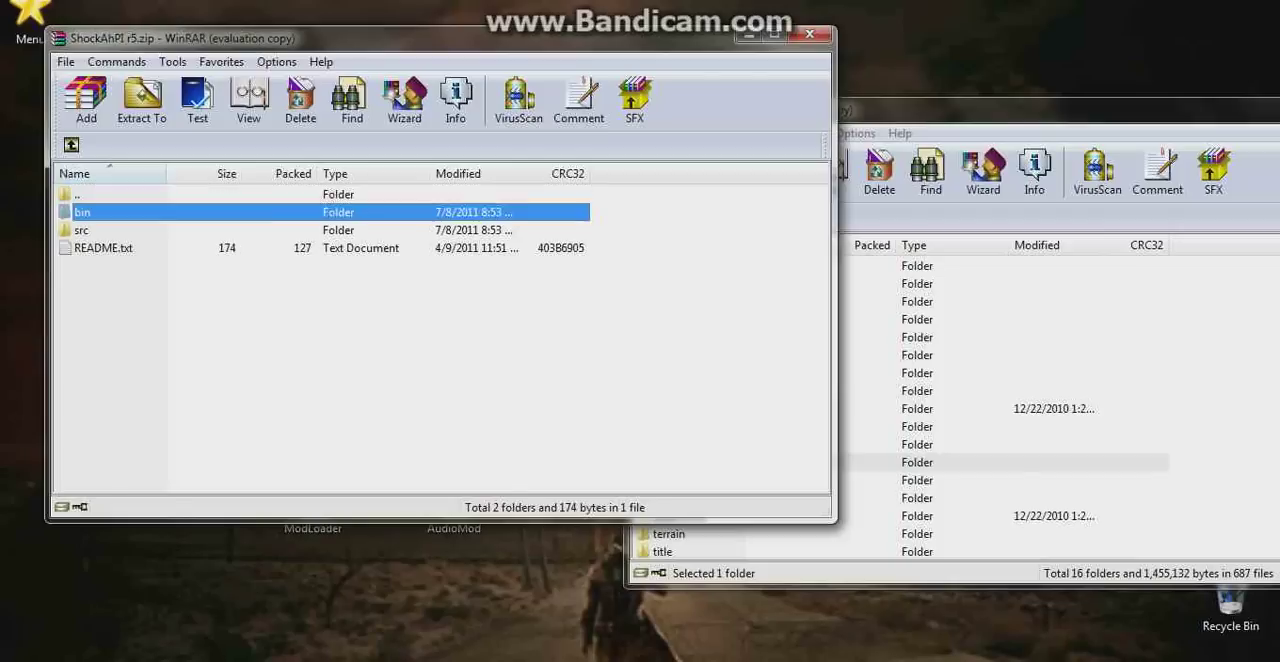
pyautogui.doubleClick(82, 212)
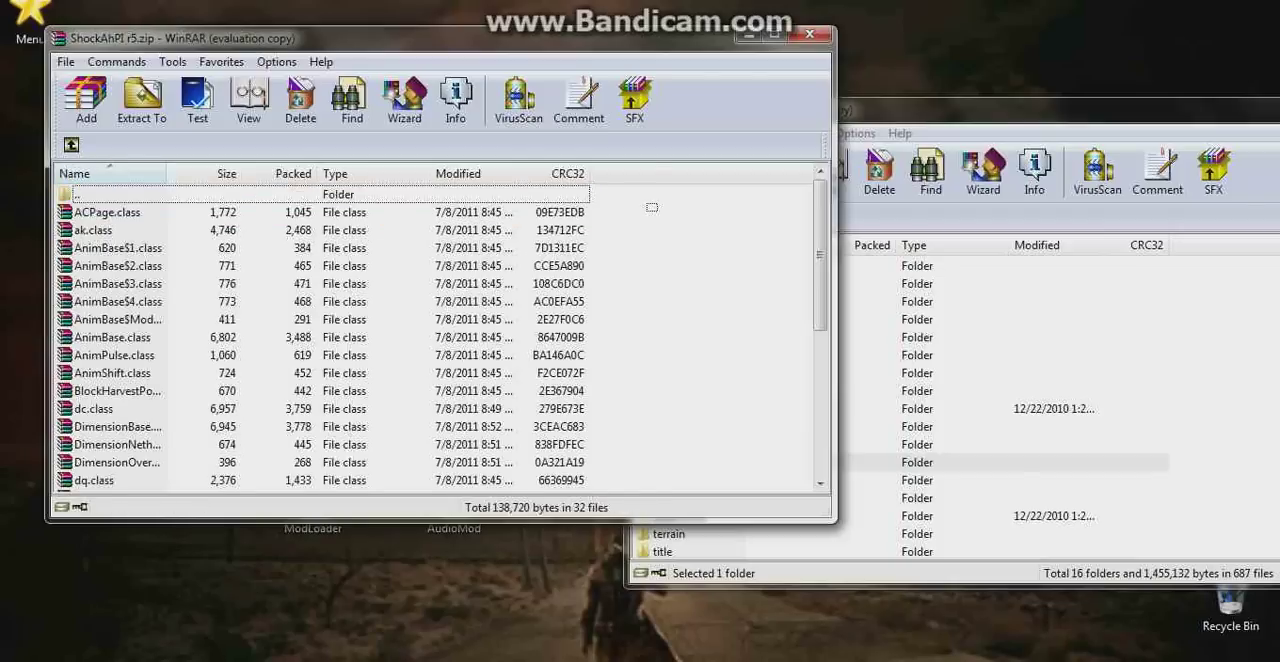
pyautogui.press('ctrl+a')
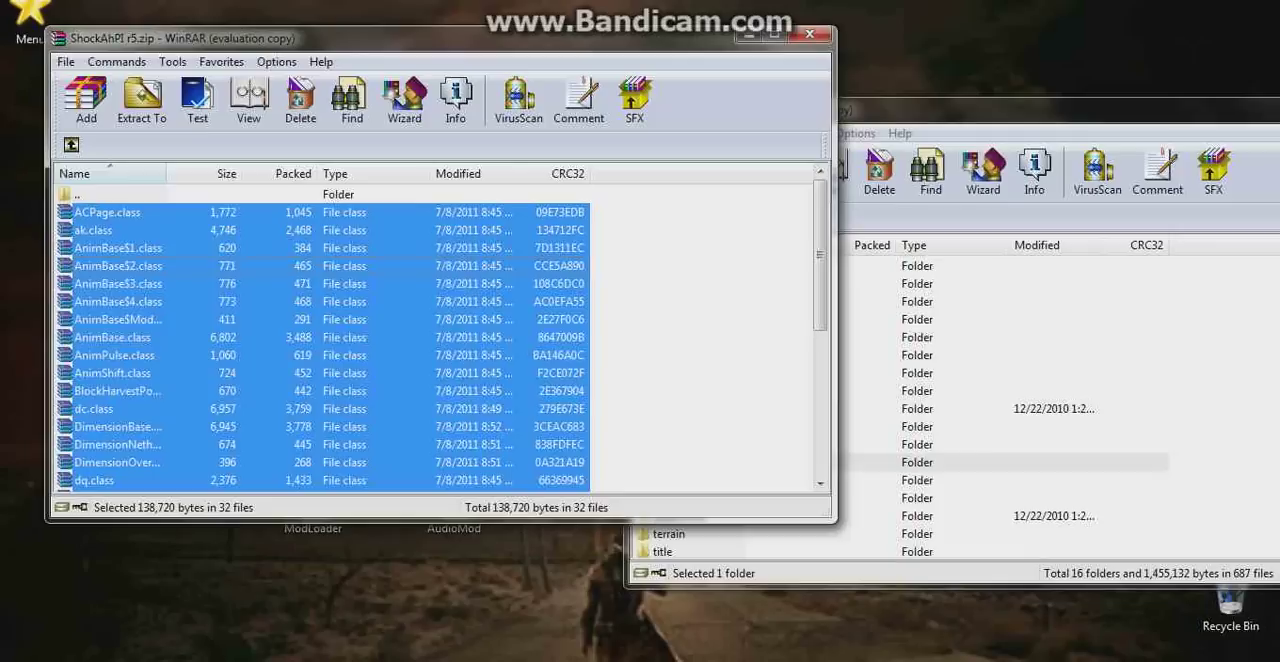
pyautogui.click(664, 168)
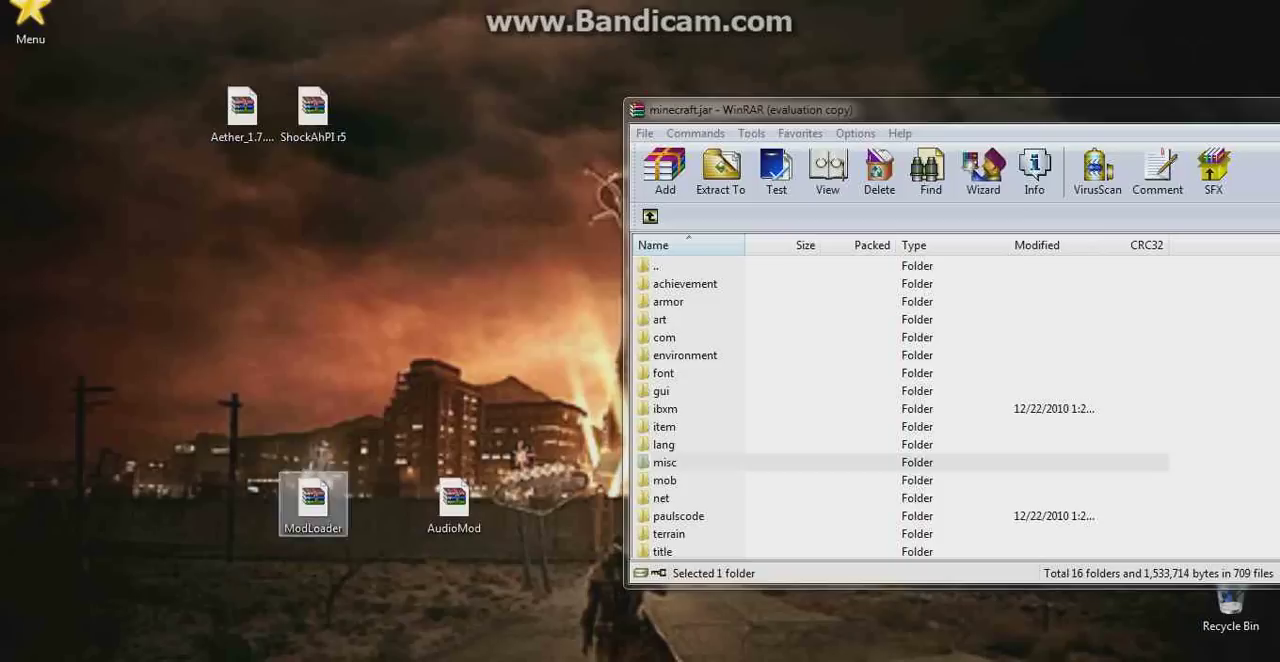
# - Reopen ShockAPI r5.zip and browse its src folder
pyautogui.doubleClick(312, 104)
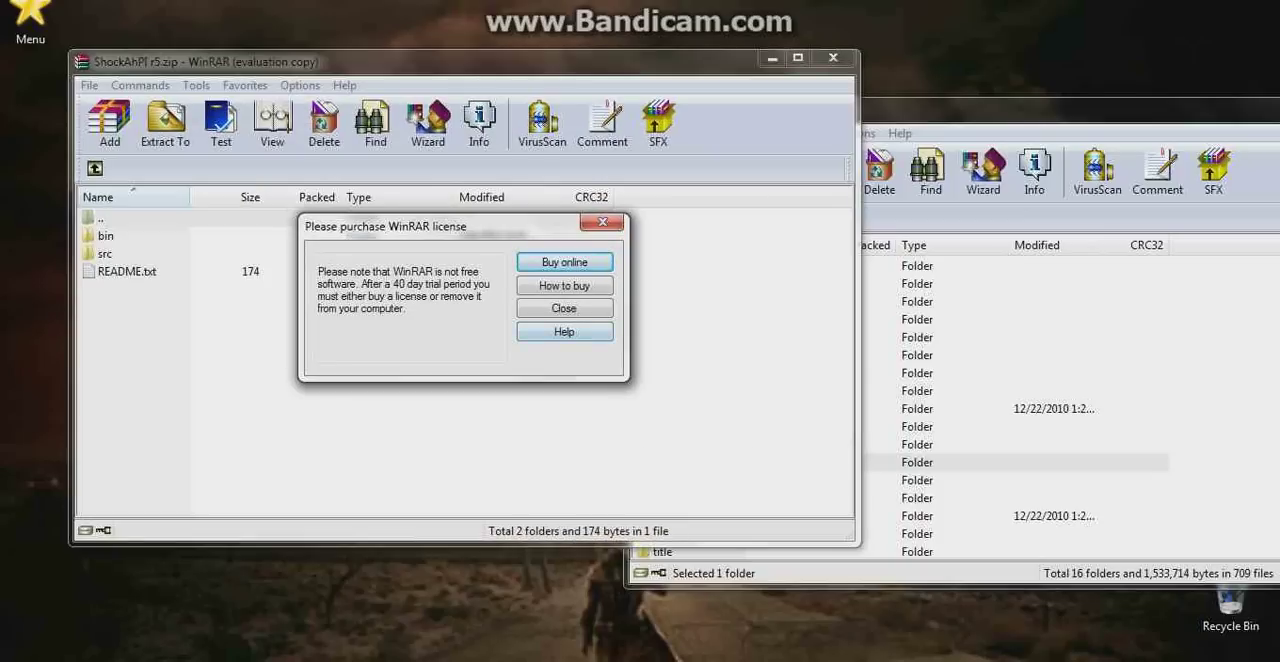
pyautogui.click(564, 308)
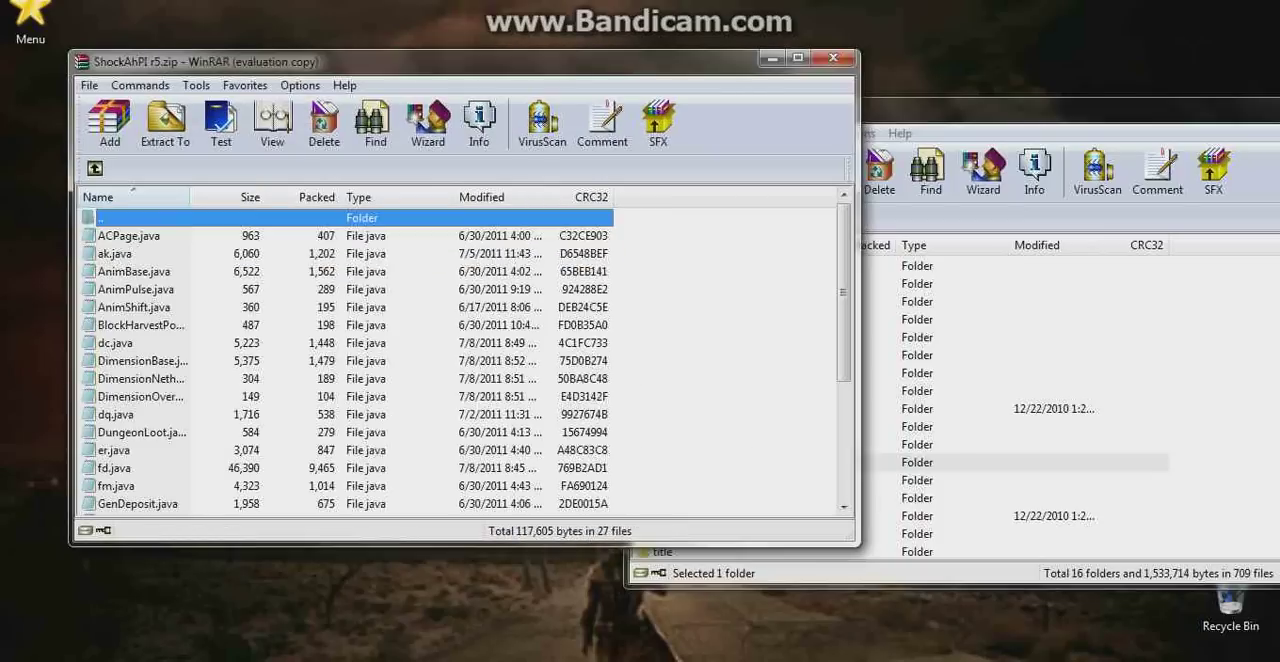
pyautogui.doubleClick(100, 216)
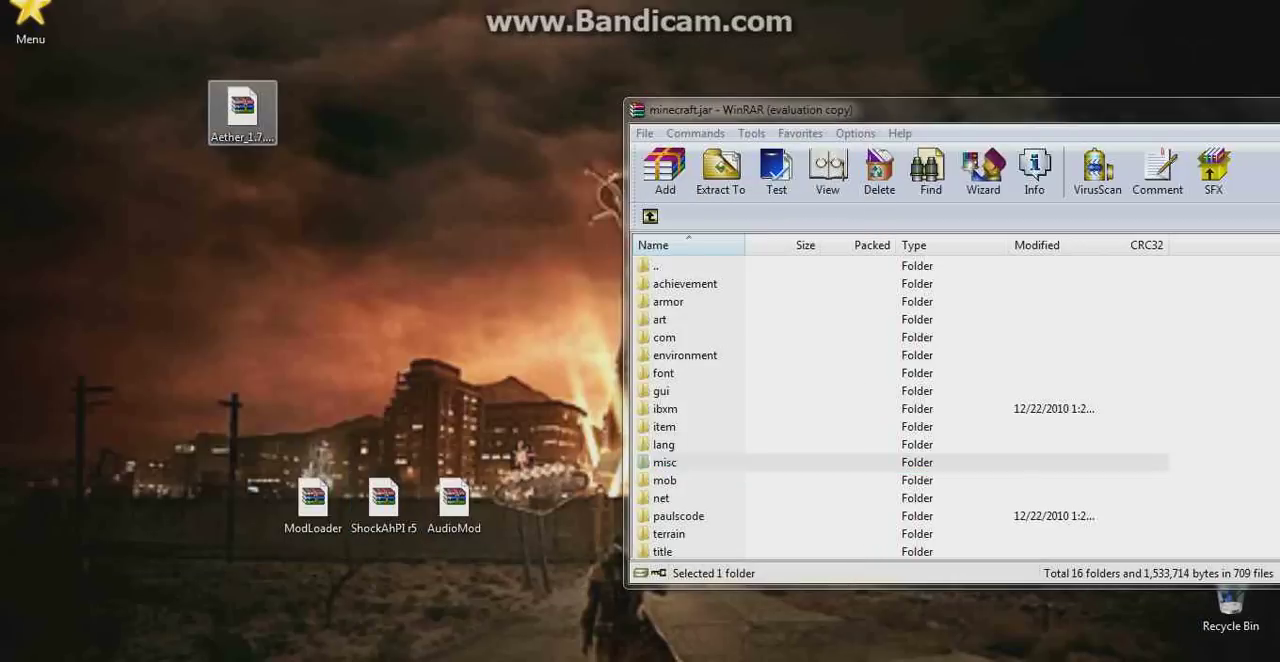
pyautogui.moveTo(740, 108); pyautogui.dragTo(616, 62)
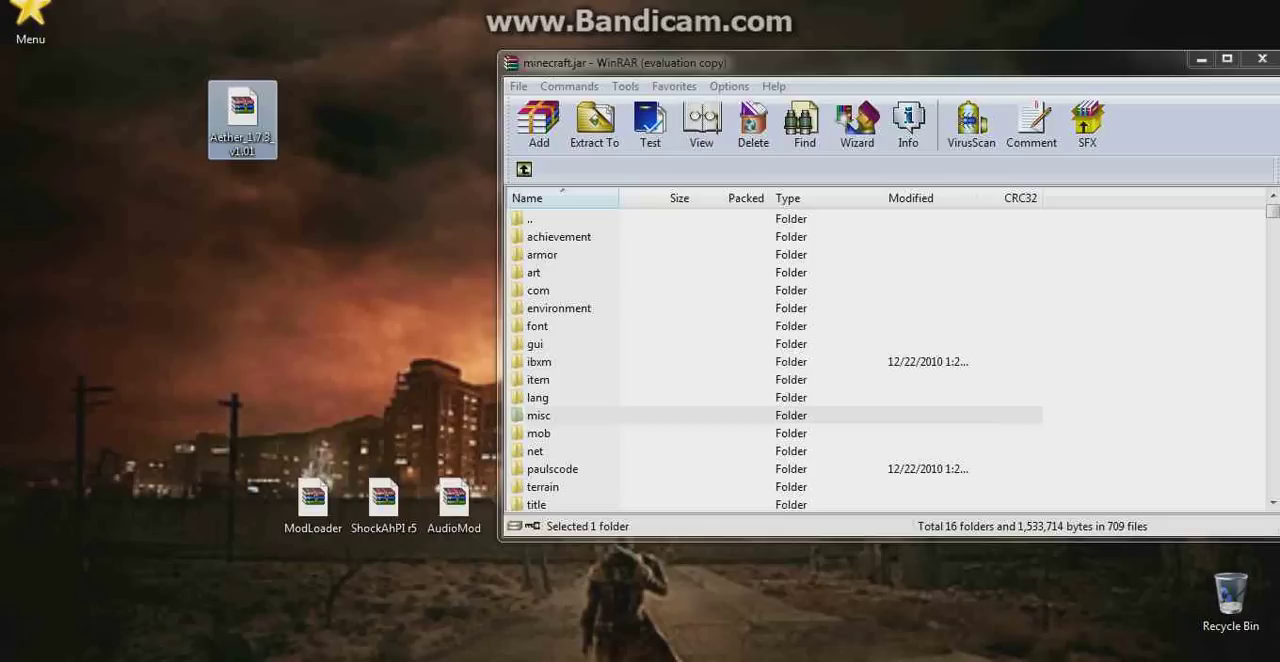
# - Add the contents of Aether_1.7.3_v1.01.zip's Jar folder into minecraft.jar
pyautogui.doubleClick(242, 118)
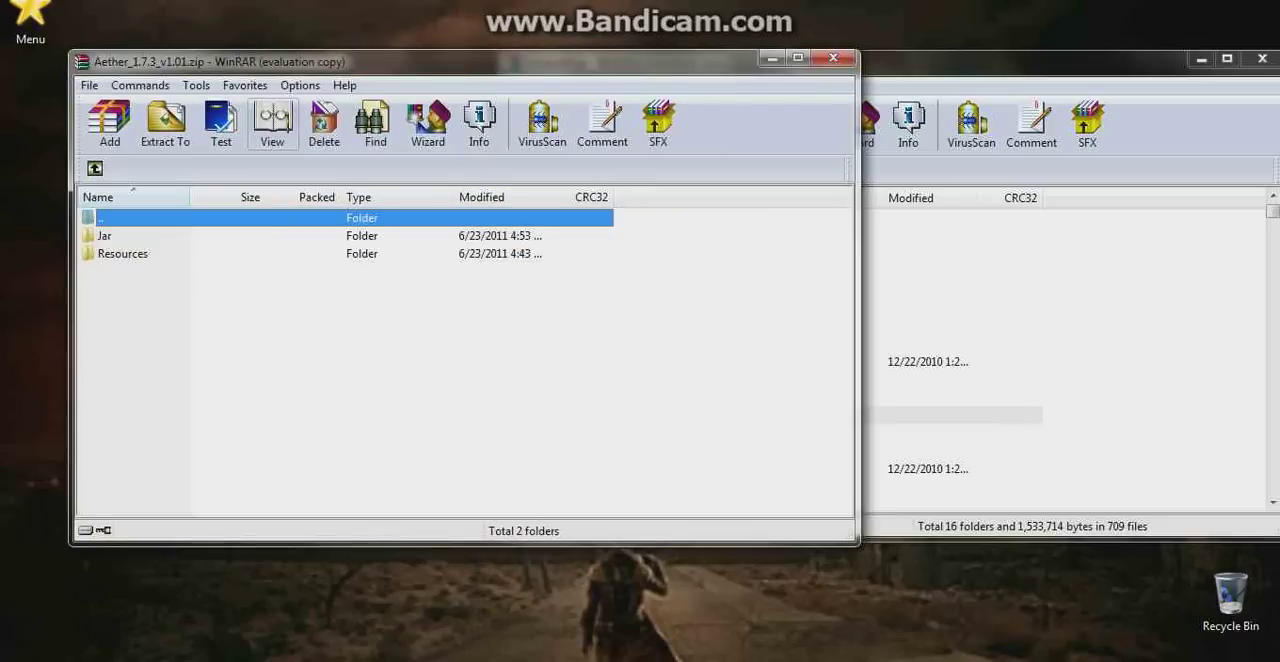
pyautogui.moveTo(272, 120)
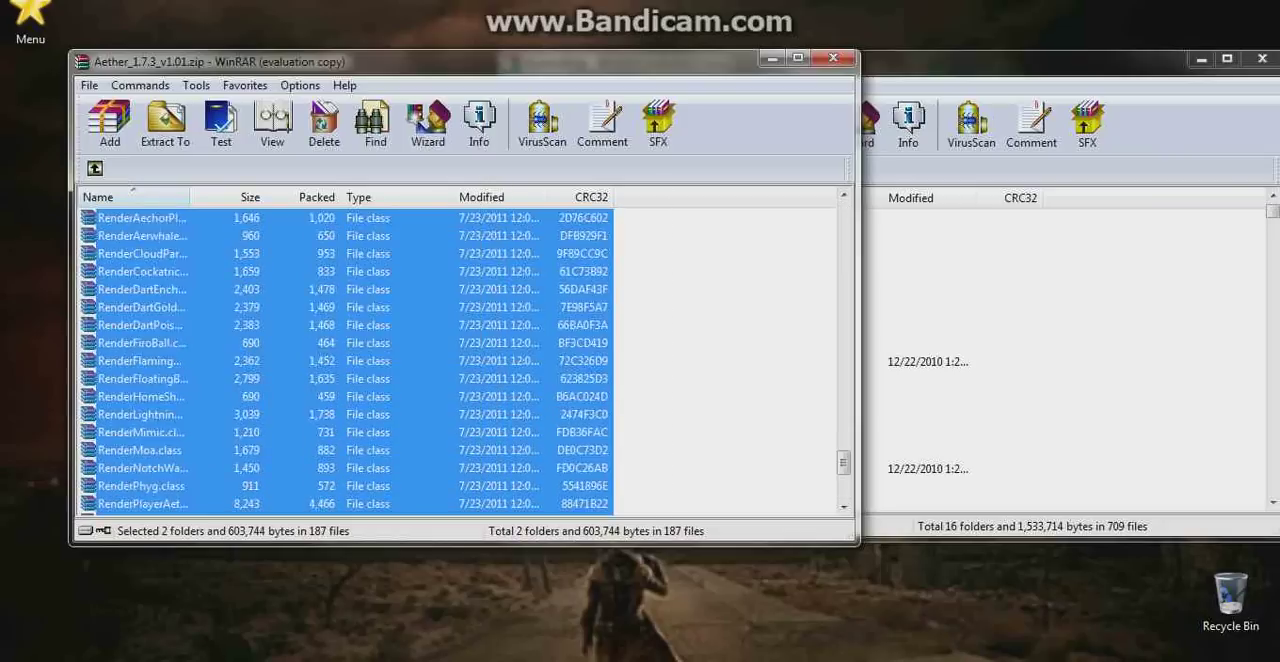
pyautogui.scroll(-3)
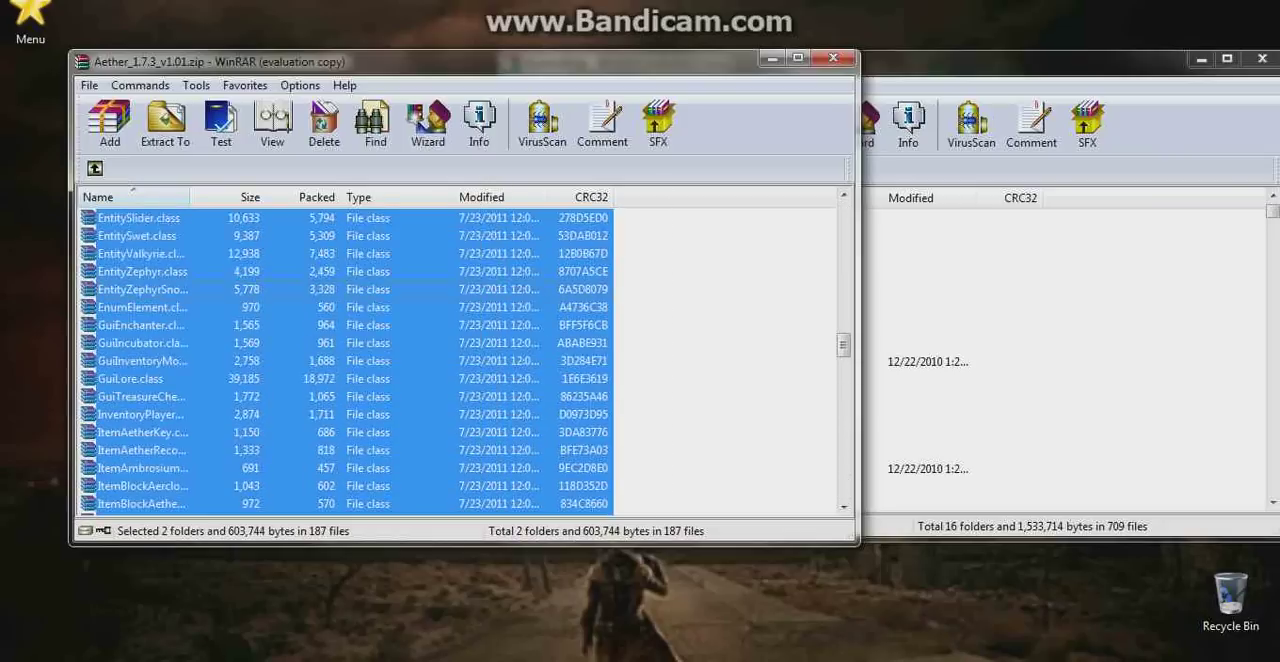
pyautogui.click(164, 120)
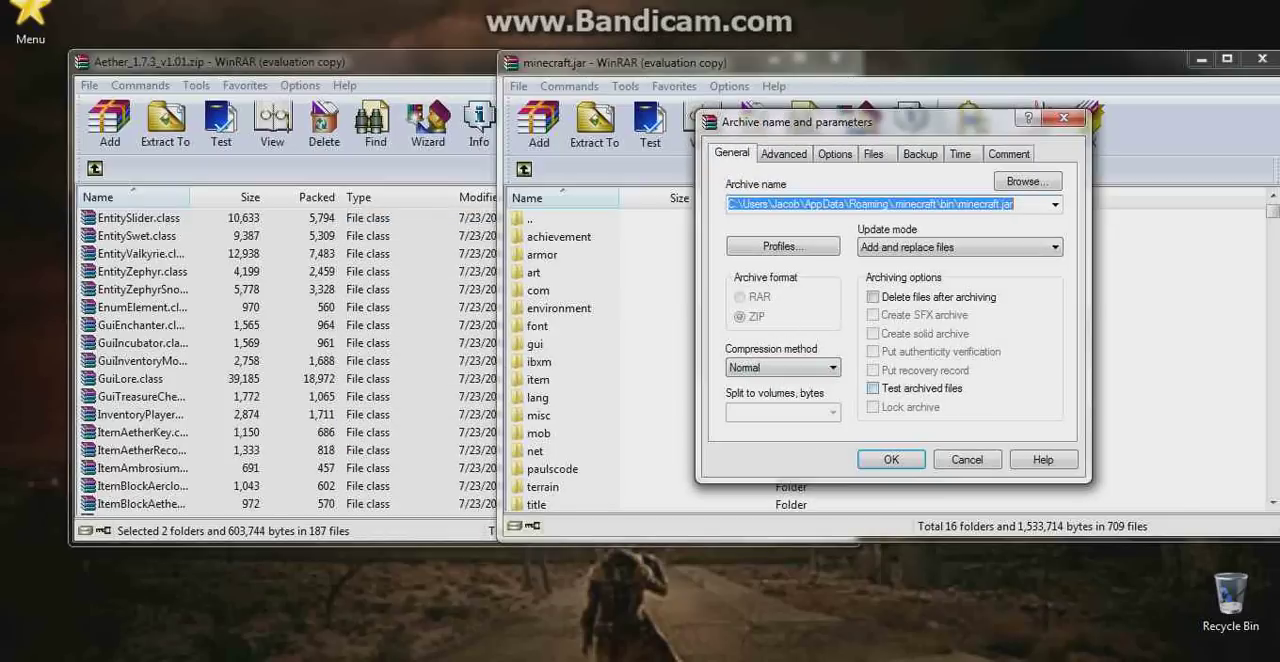
pyautogui.click(890, 460)
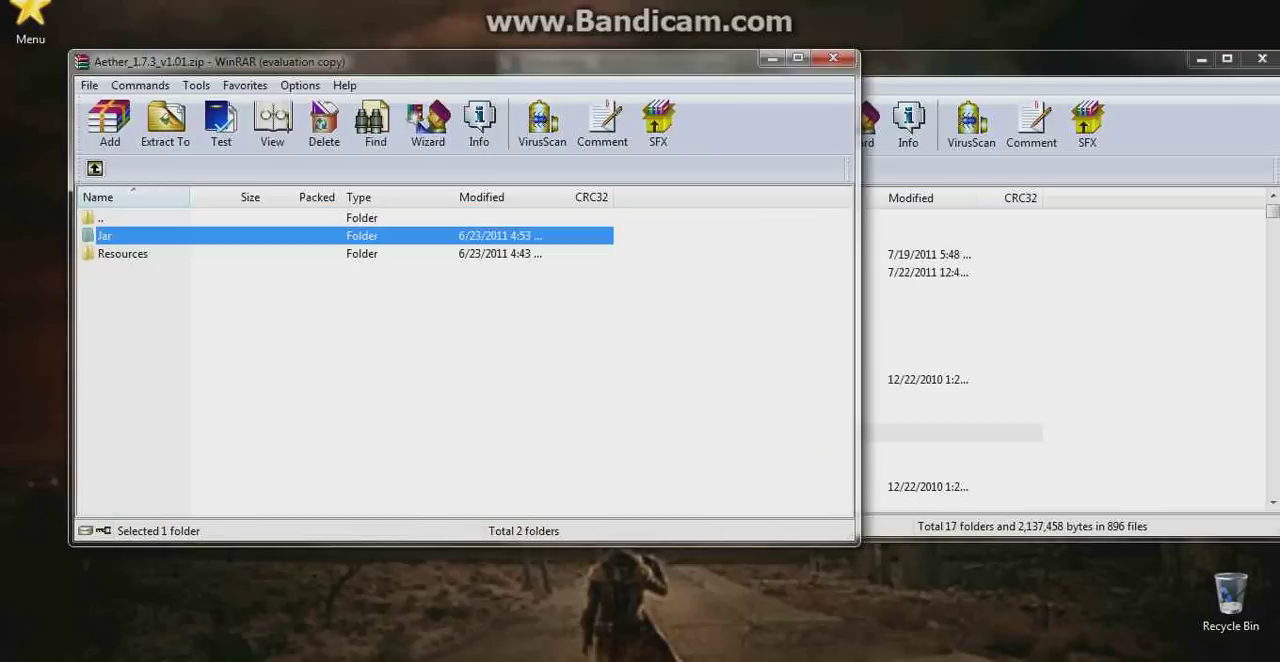
# - Copy the mod folder from Aether's Resources into .minecraft\resources and check its six subfolders
pyautogui.doubleClick(104, 236)
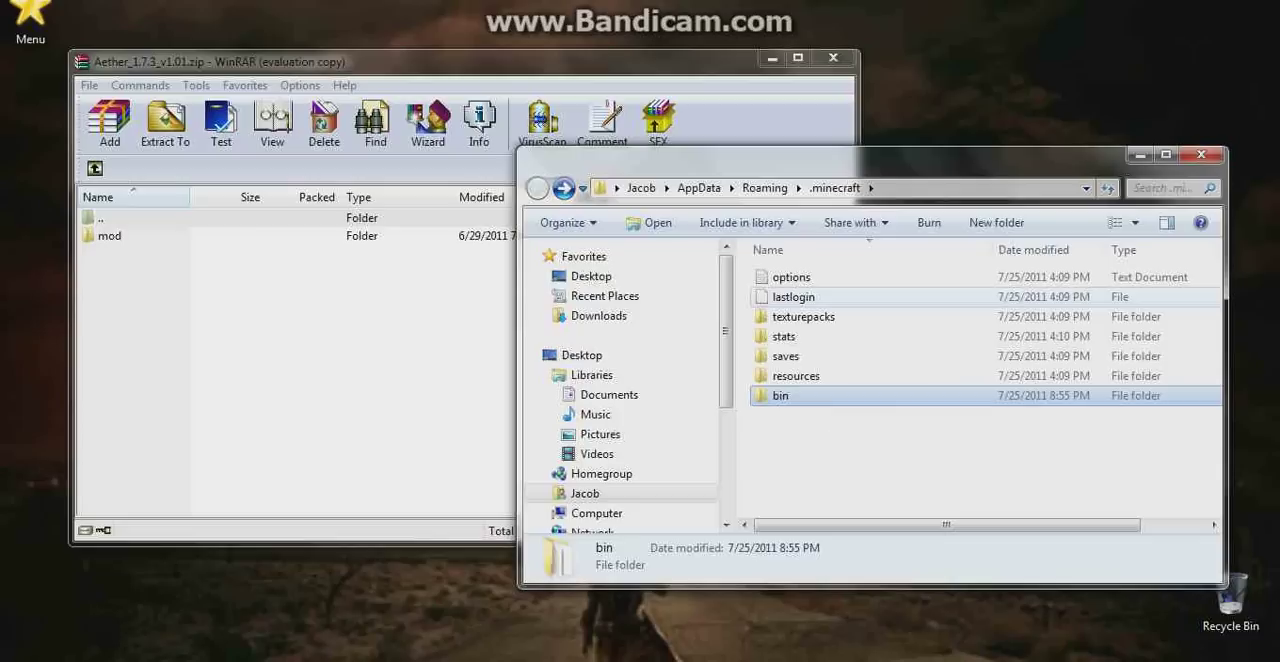
pyautogui.doubleClick(796, 376)
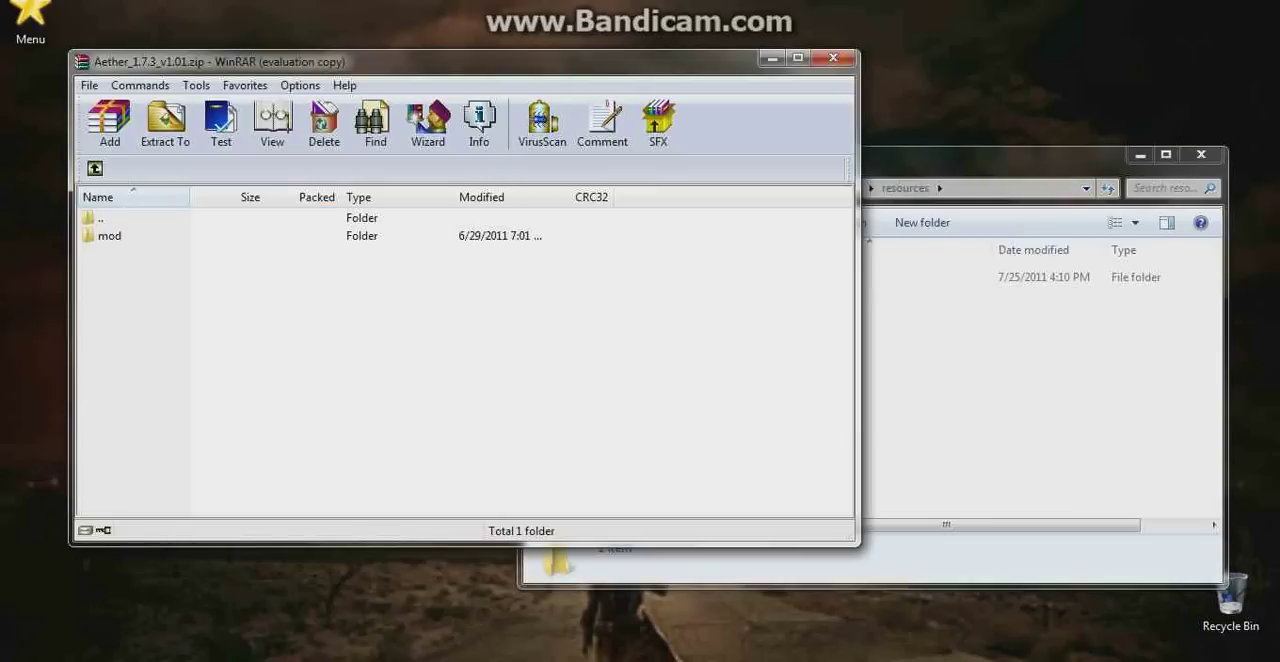
pyautogui.click(108, 236)
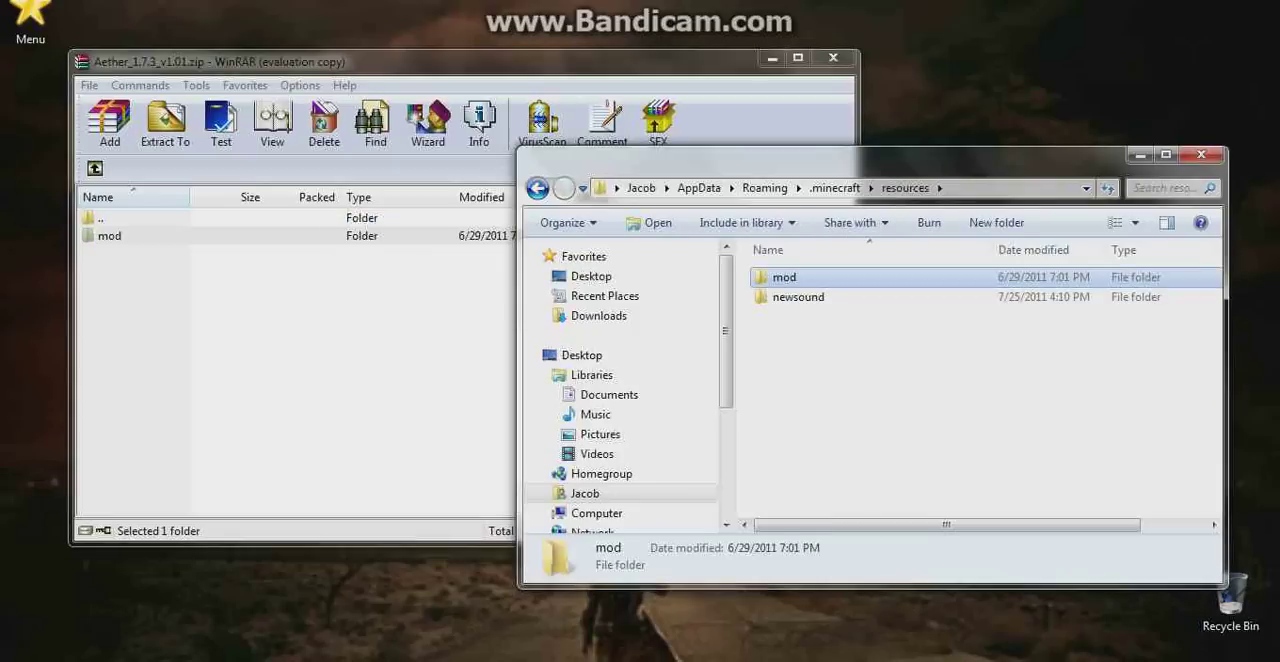
pyautogui.doubleClick(784, 276)
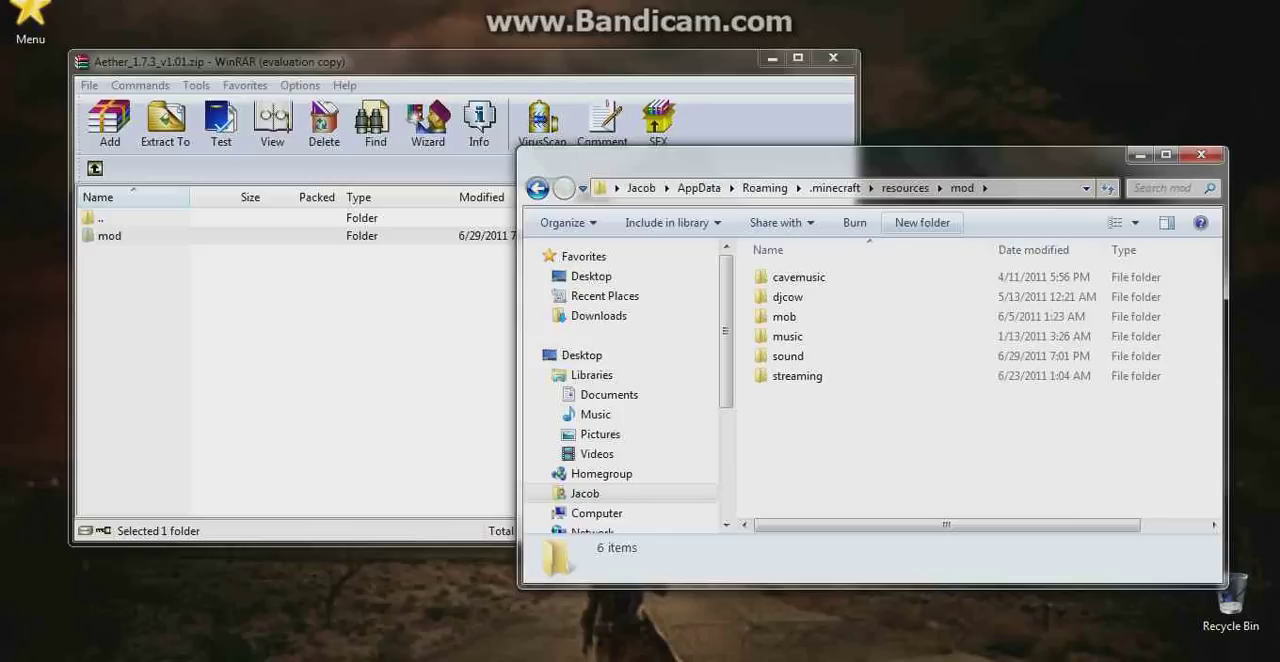
# - Navigate back up to the .minecraft folder
pyautogui.click(904, 188)
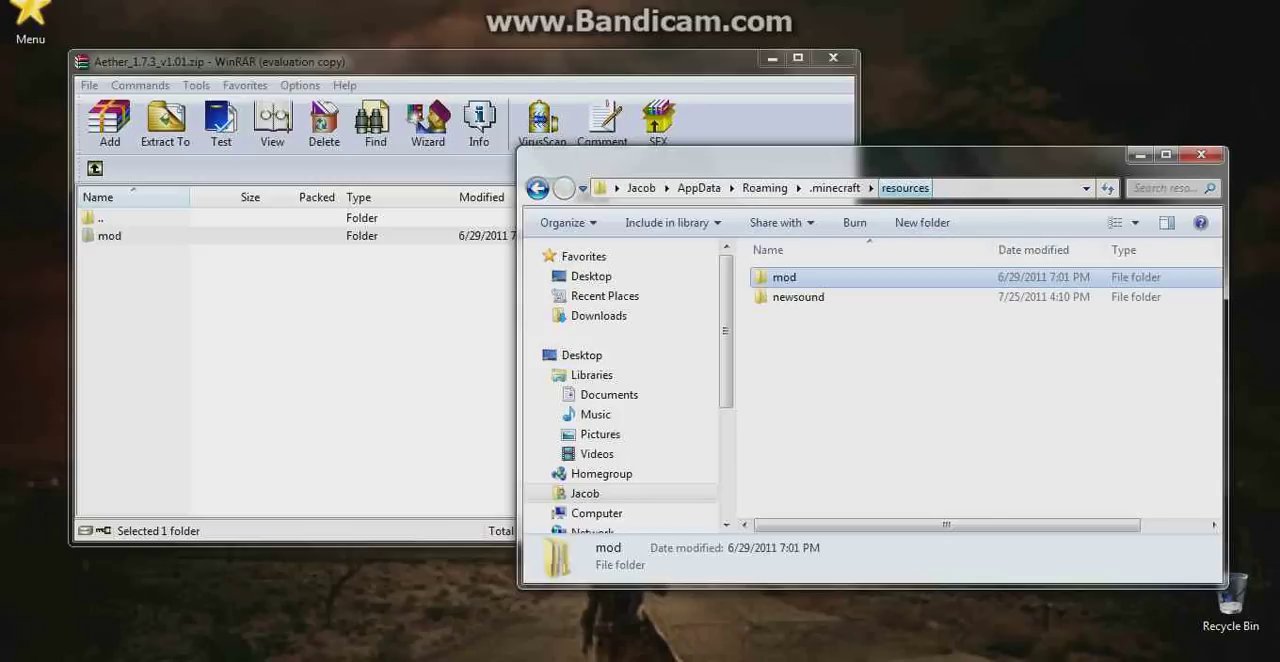
pyautogui.click(834, 188)
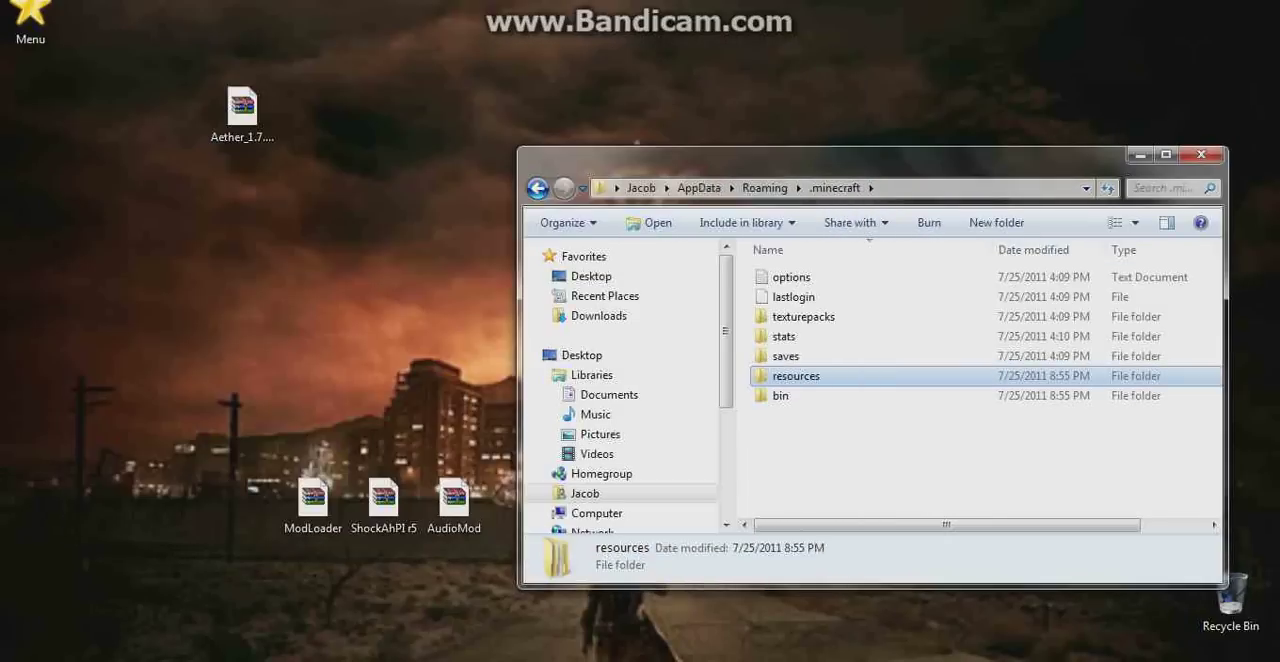
pyautogui.moveTo(860, 154); pyautogui.dragTo(680, 120)
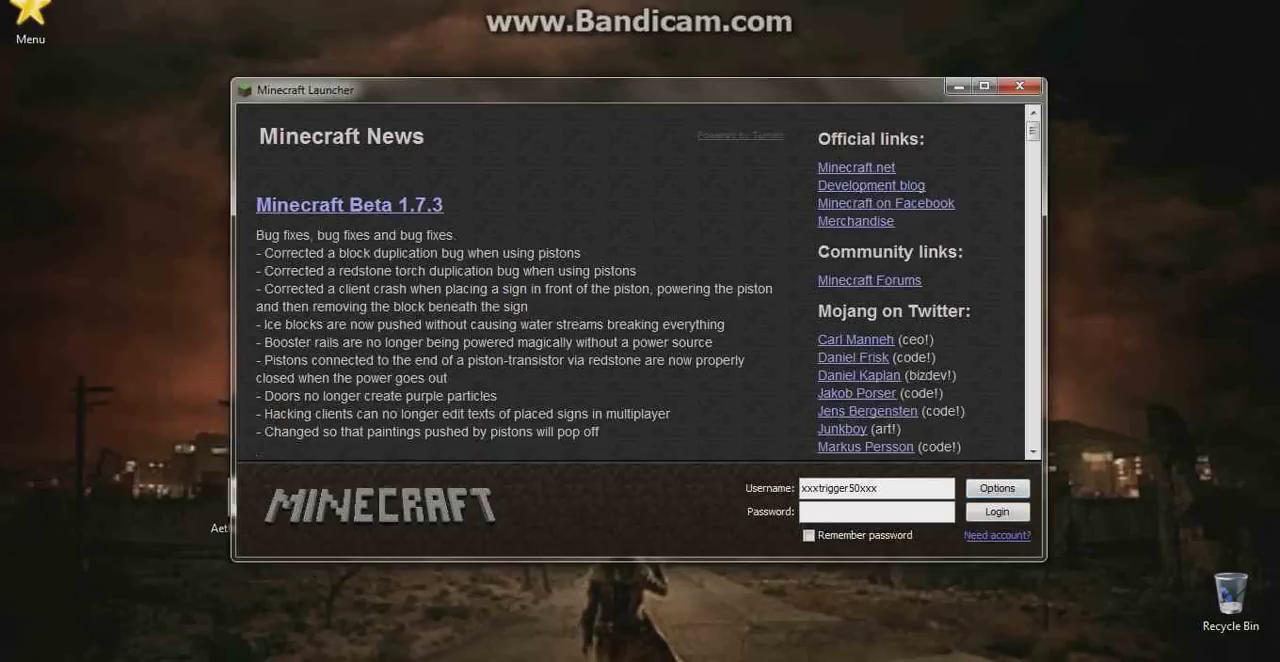
# - Log in with the password and launch Minecraft Beta 1.7.3 to its title menu
pyautogui.write('password')
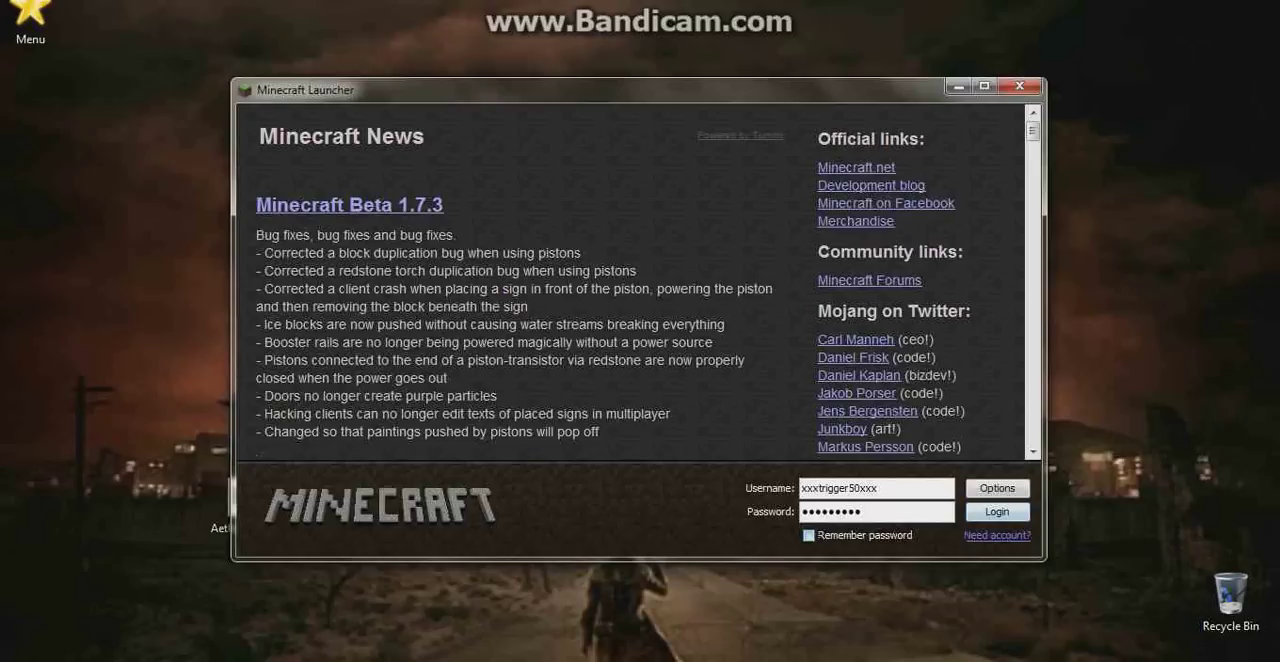
pyautogui.click(996, 510)
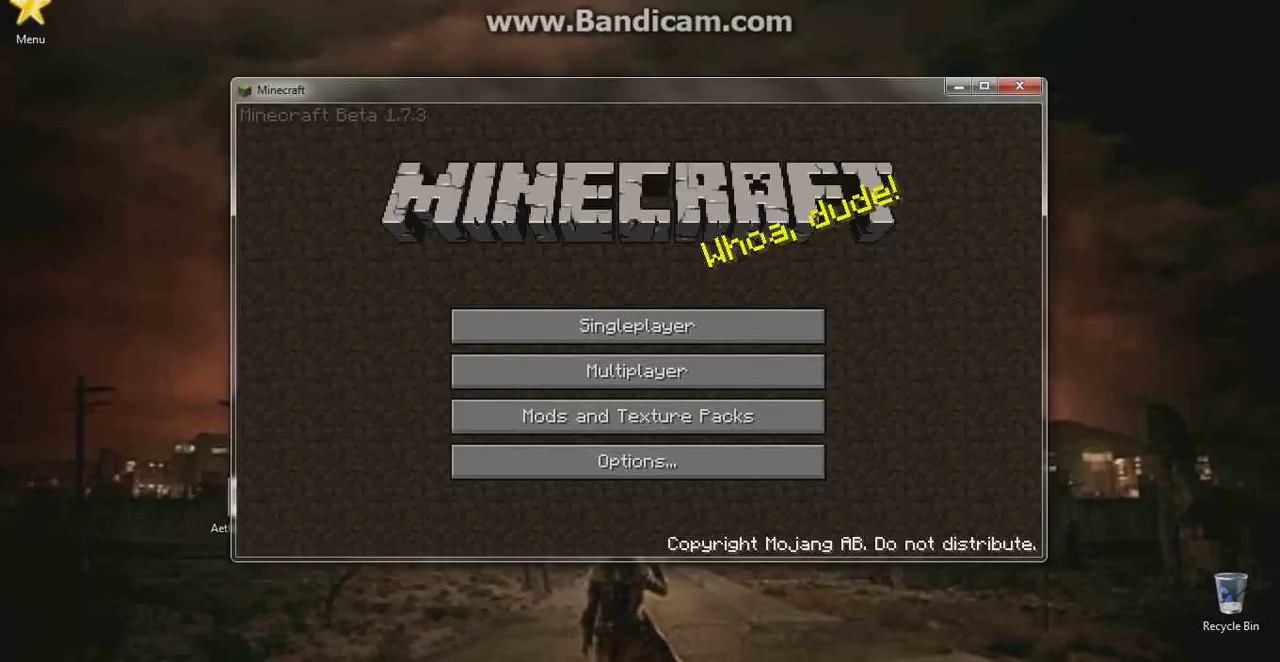
# - Start a singleplayer game and generate a world named New World
pyautogui.click(636, 324)
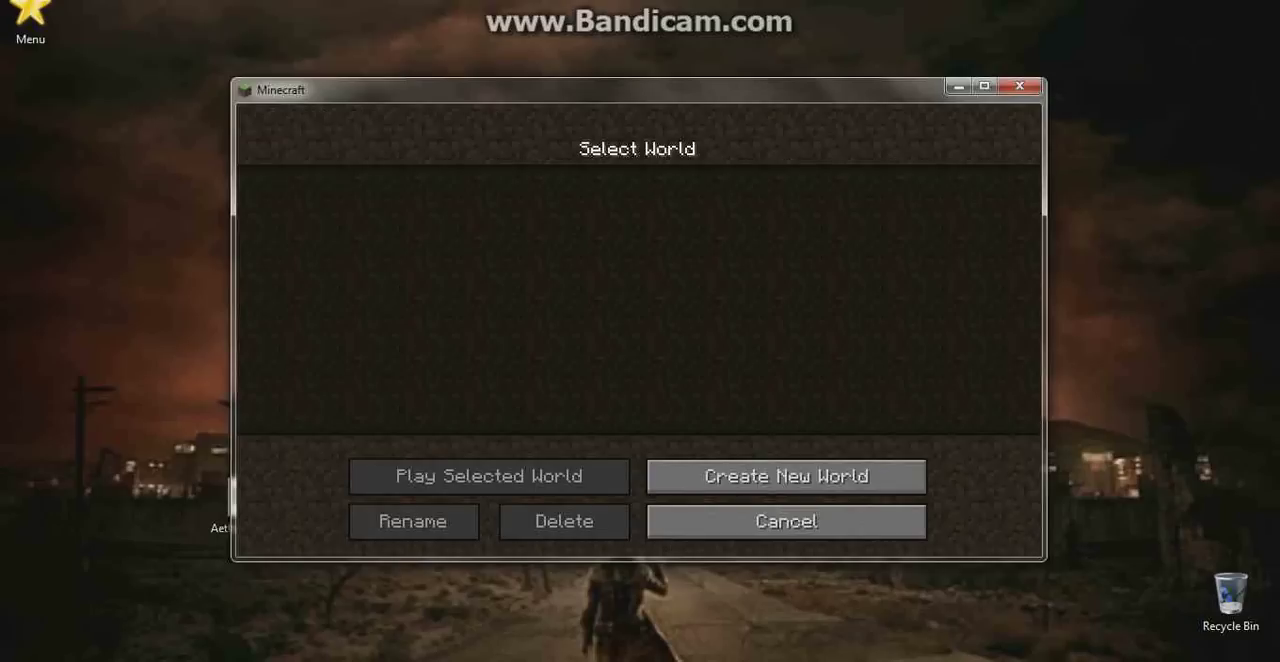
pyautogui.click(786, 476)
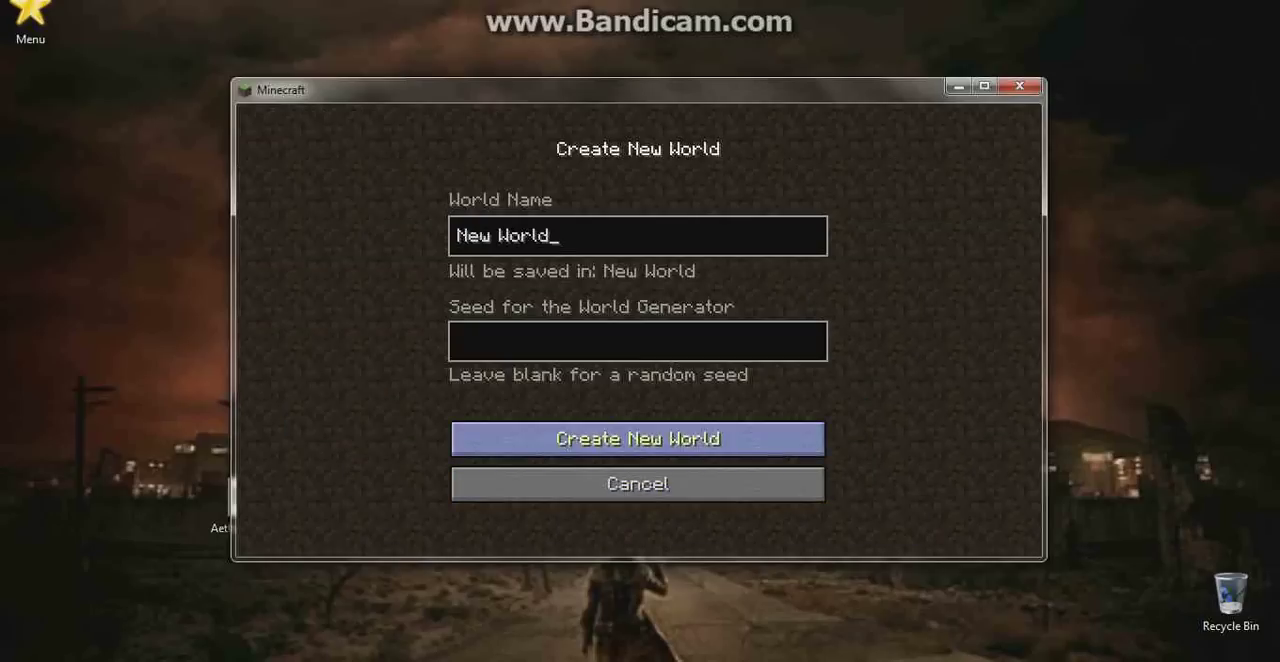
pyautogui.click(636, 438)
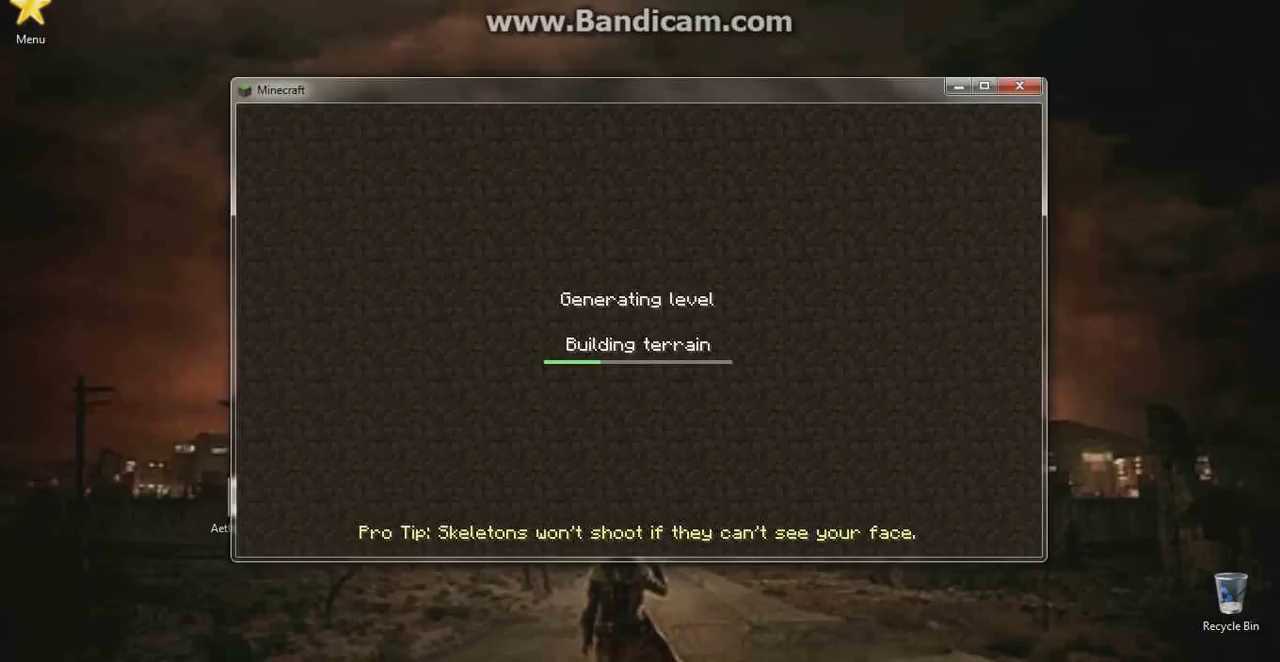
pyautogui.moveTo(636, 90); pyautogui.dragTo(648, 80)
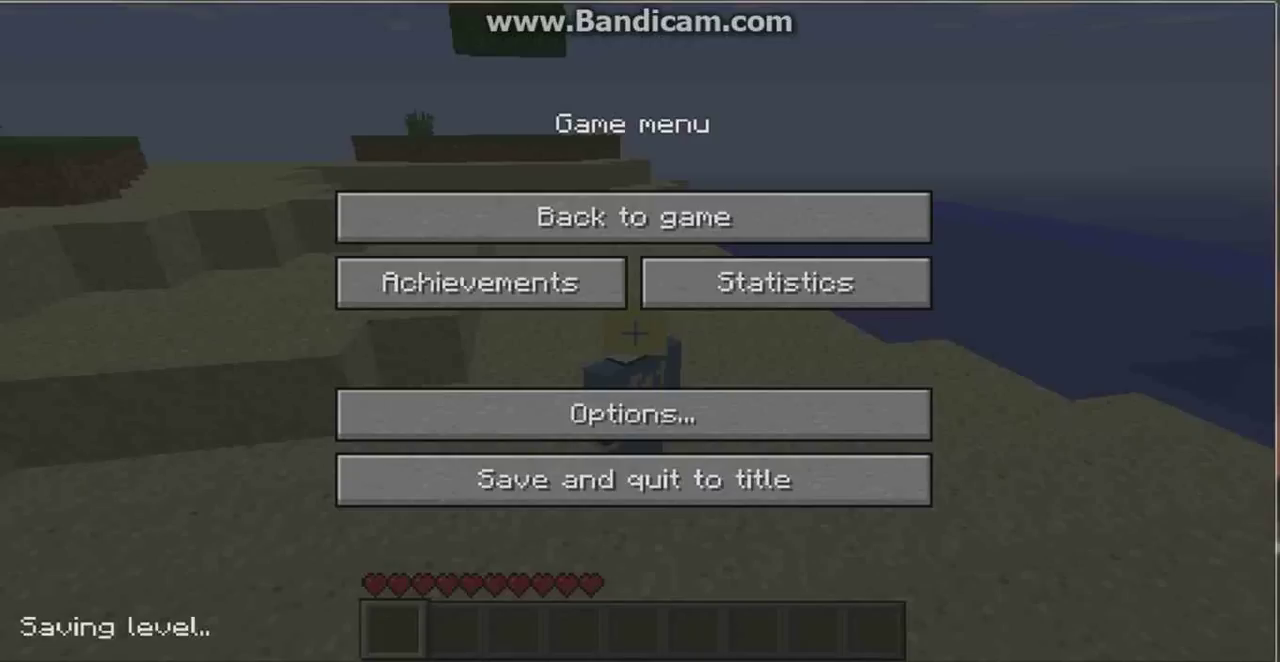
# - Resume play from the Game menu and bring up the player inventory (E)
pyautogui.click(632, 216)
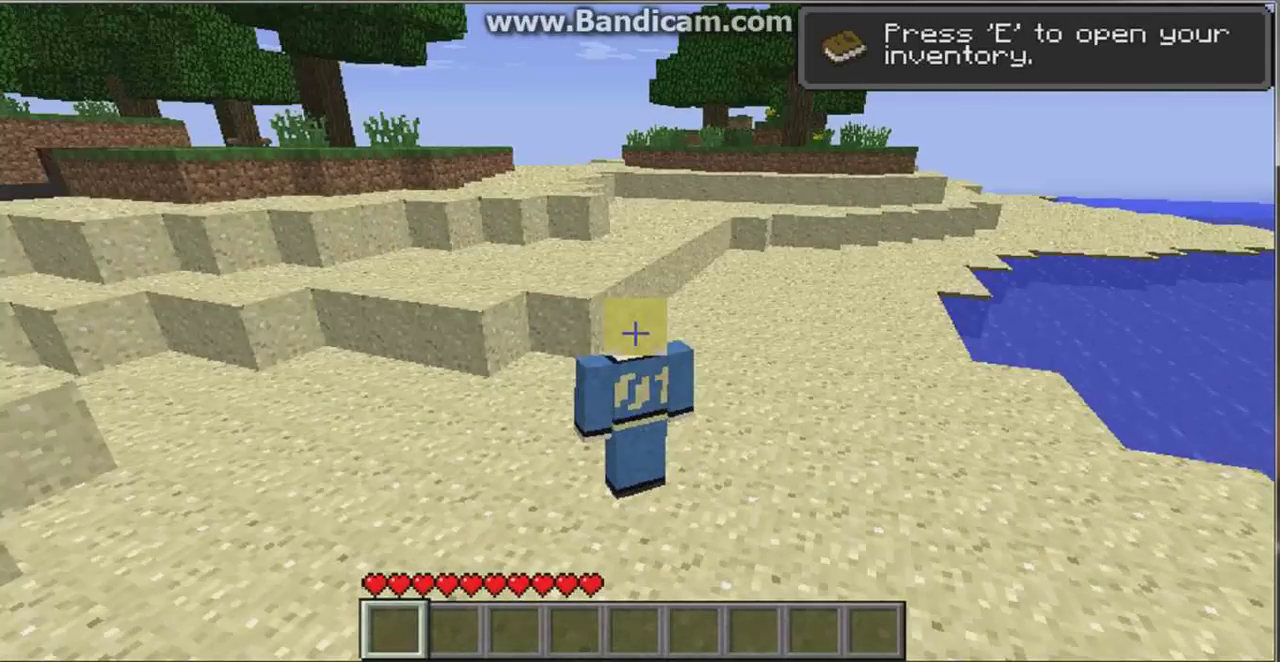
pyautogui.press('e')
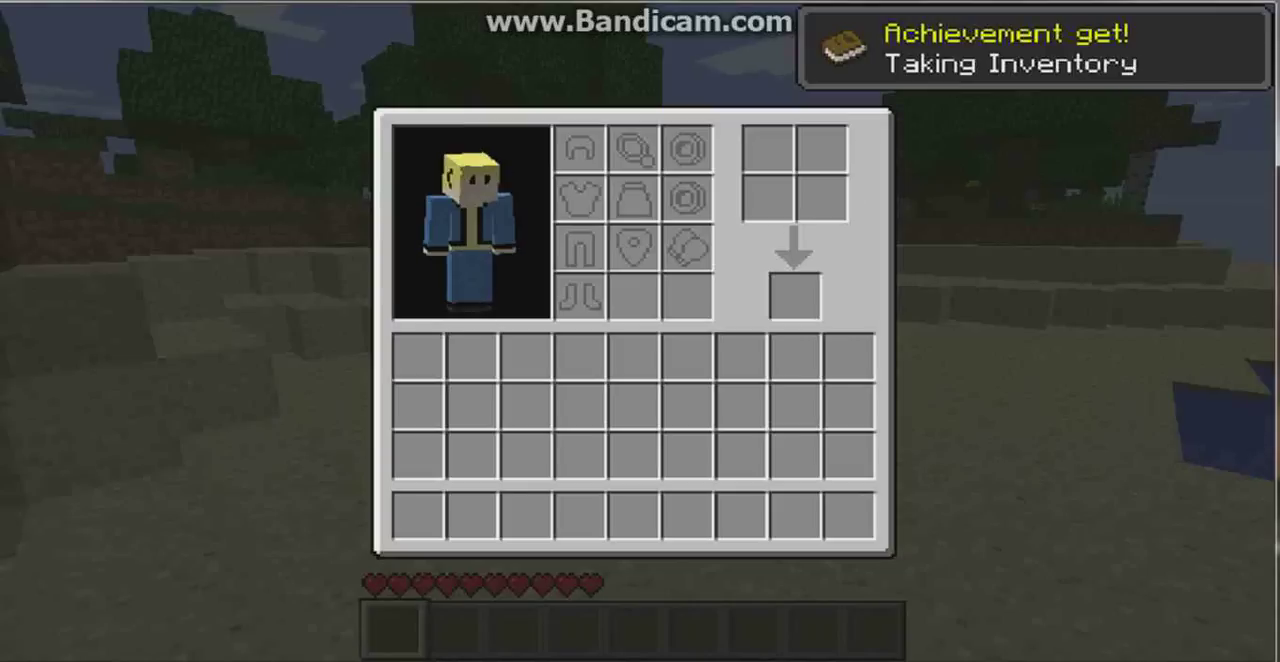